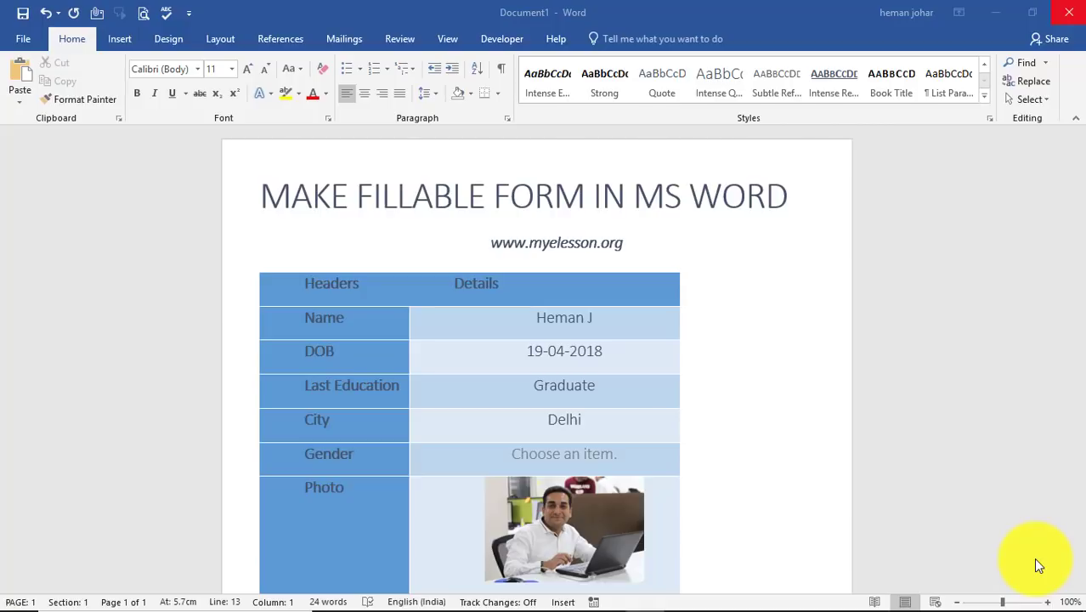
mouse_move(615, 384)
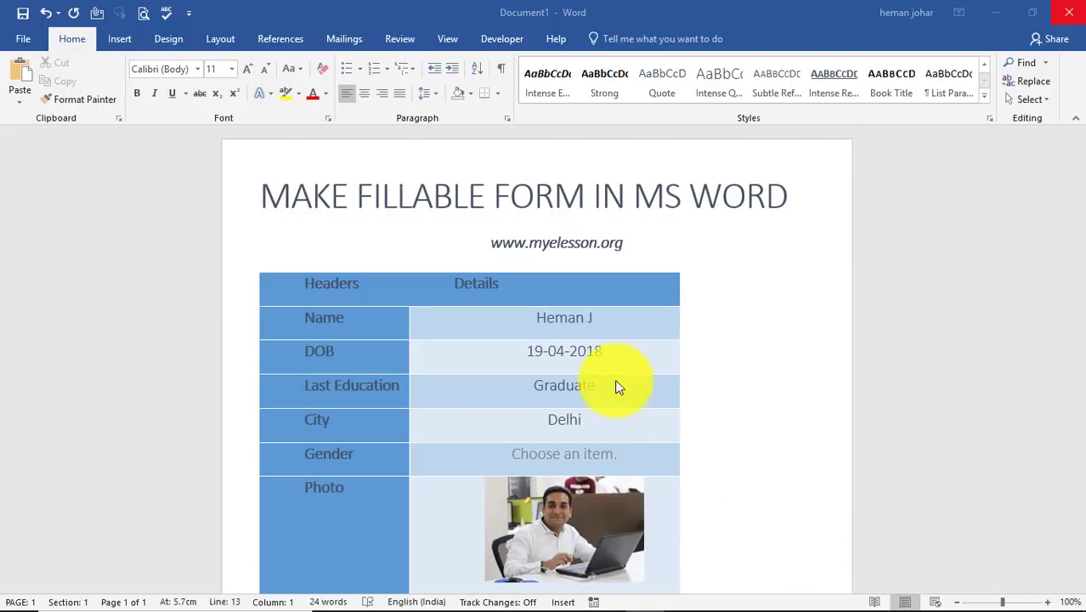
Step: Review the example form's date of birth, Last Education, Gender and photo fields
click(564, 350)
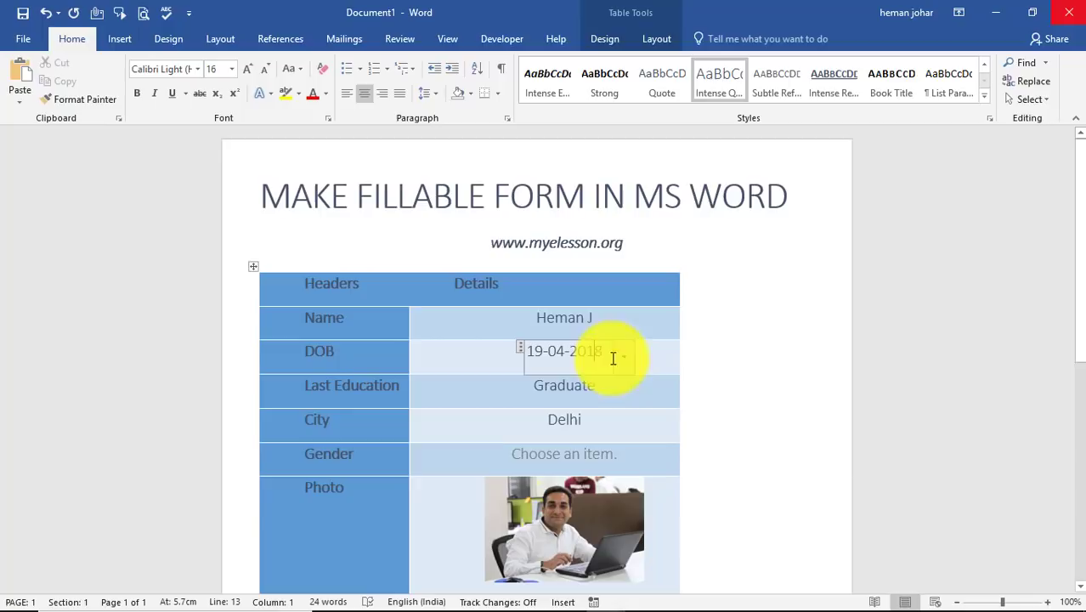
click(622, 350)
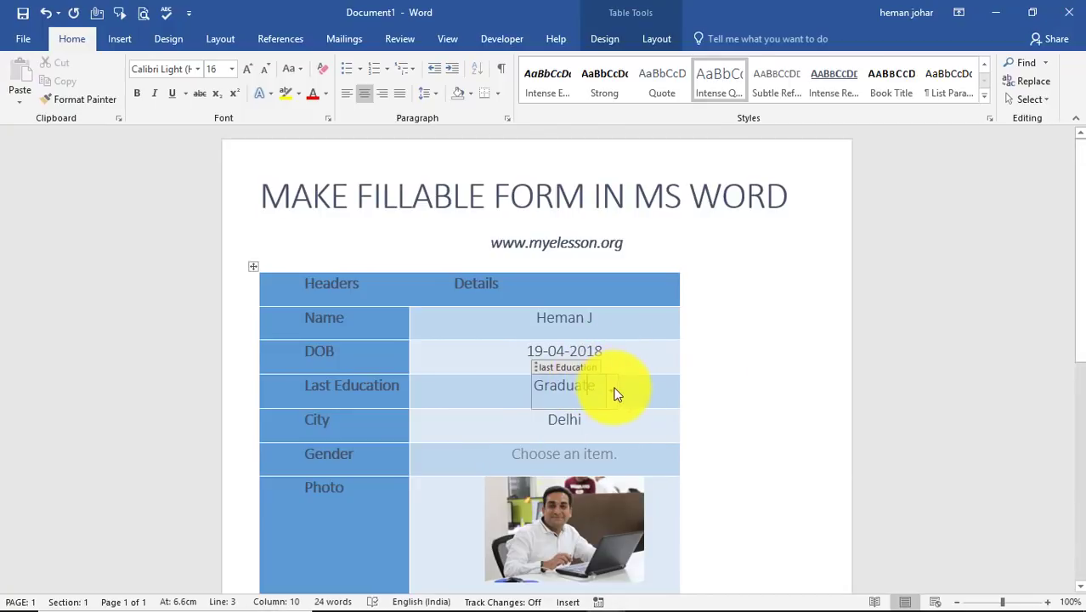
click(564, 384)
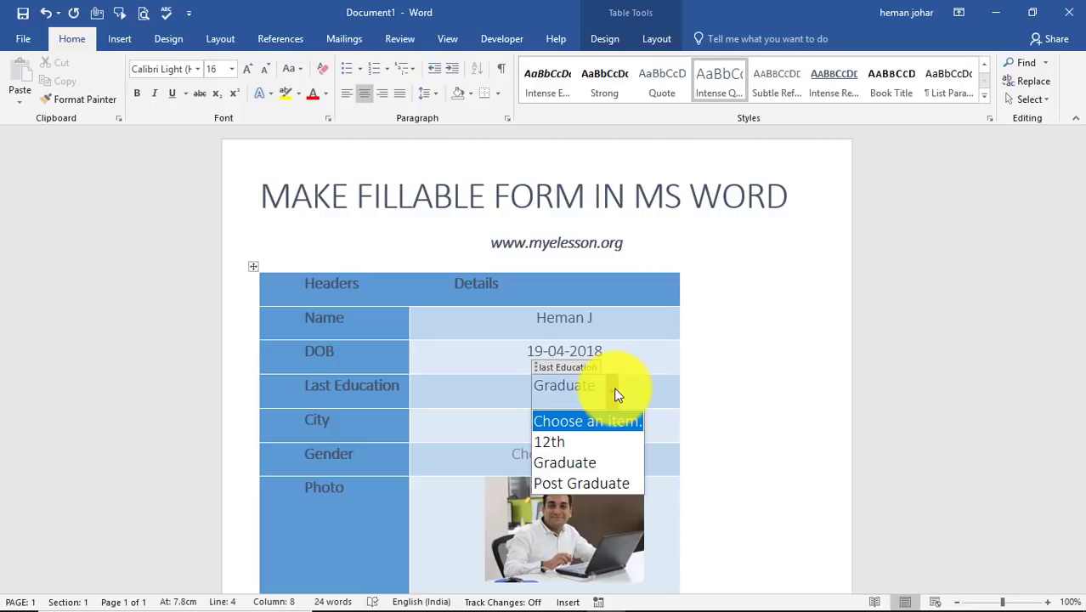
click(564, 462)
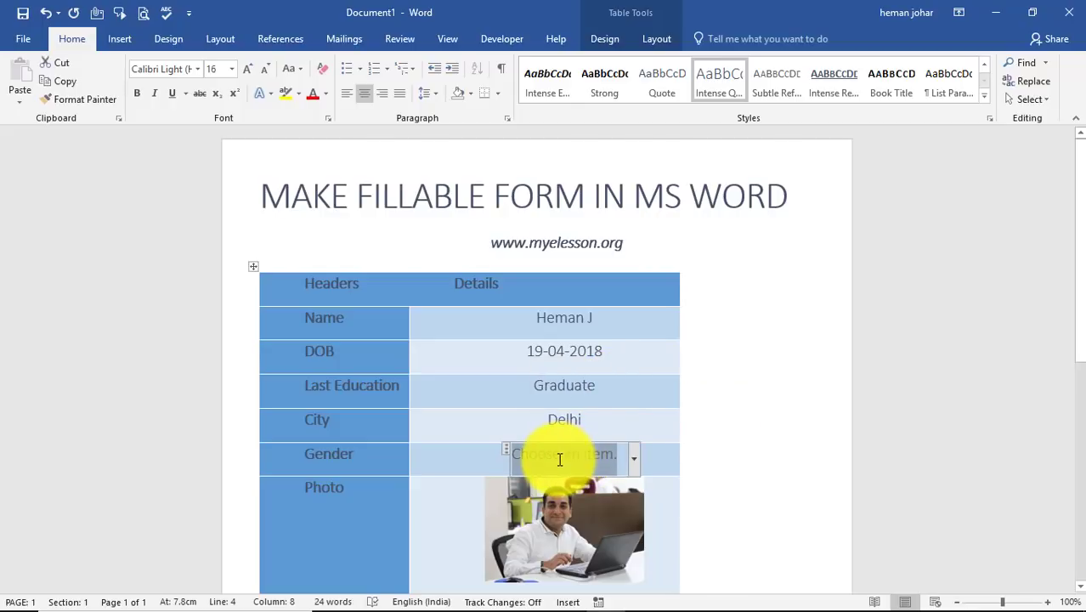
click(632, 458)
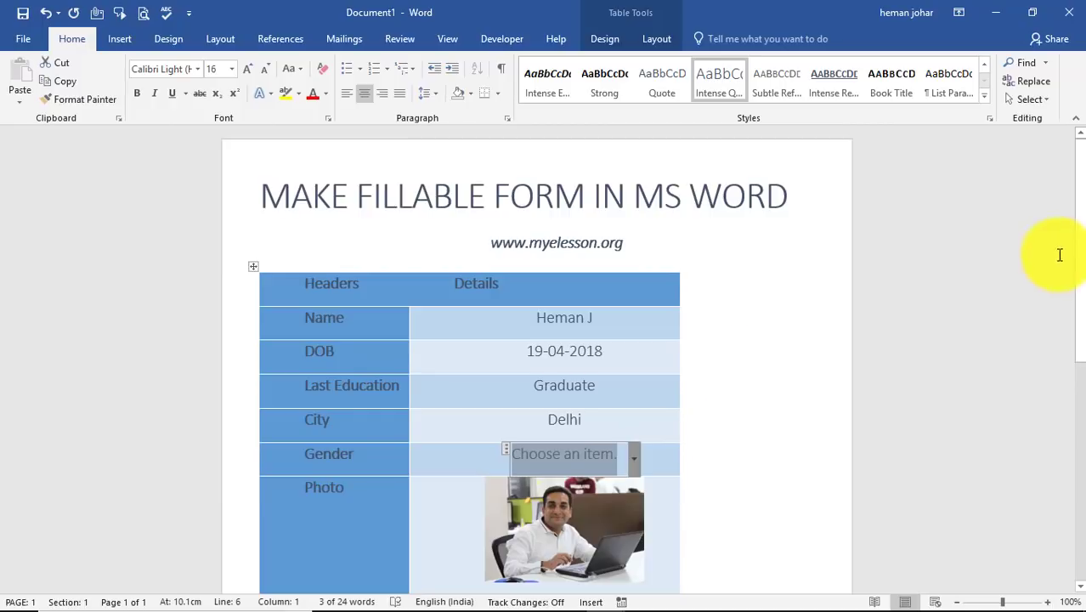
scroll(down, 3)
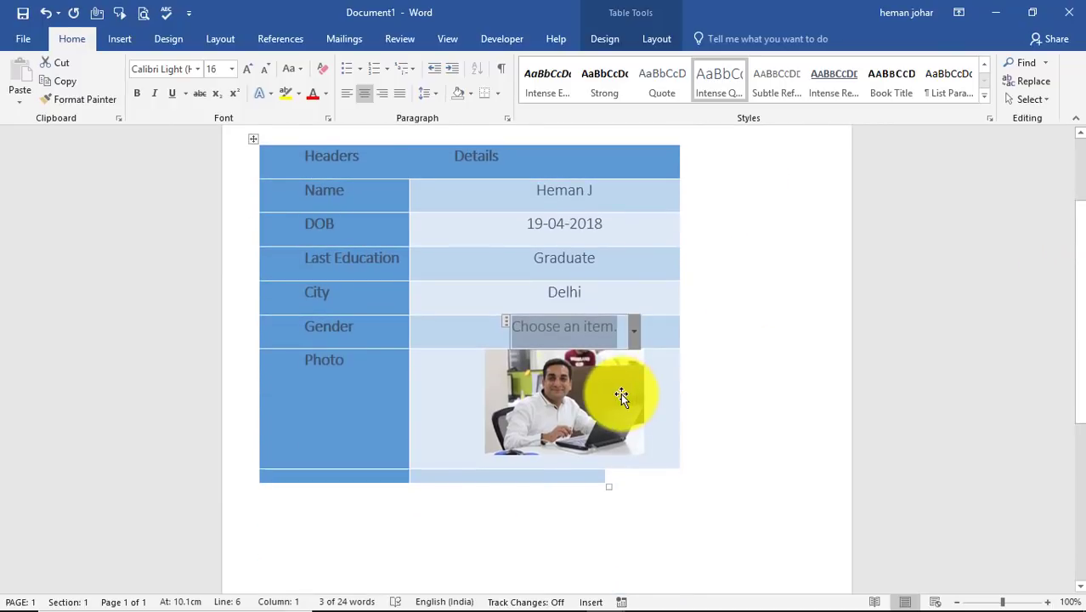
click(564, 401)
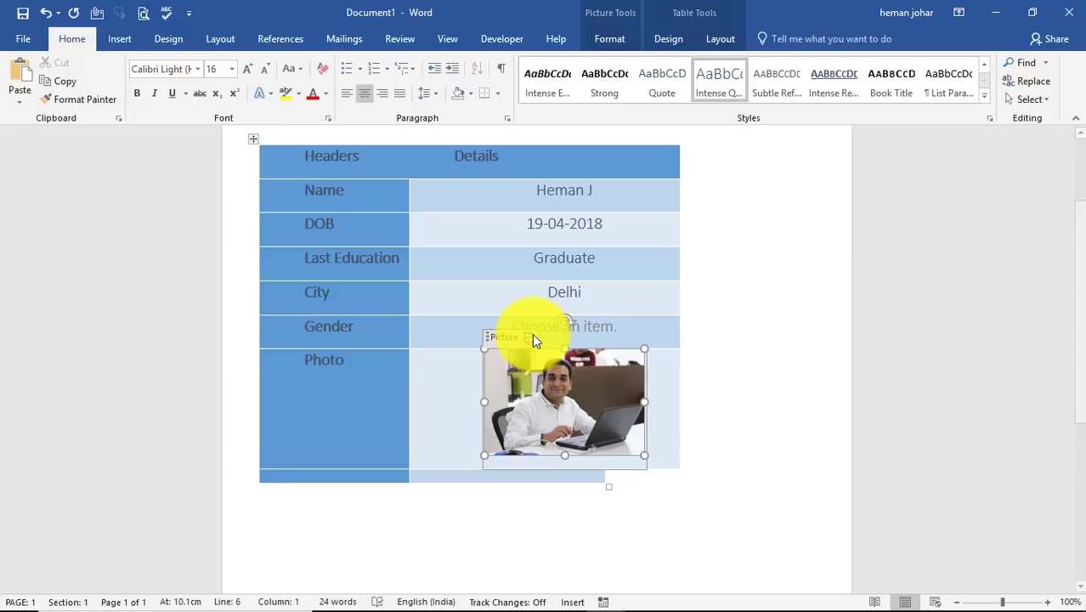
click(506, 336)
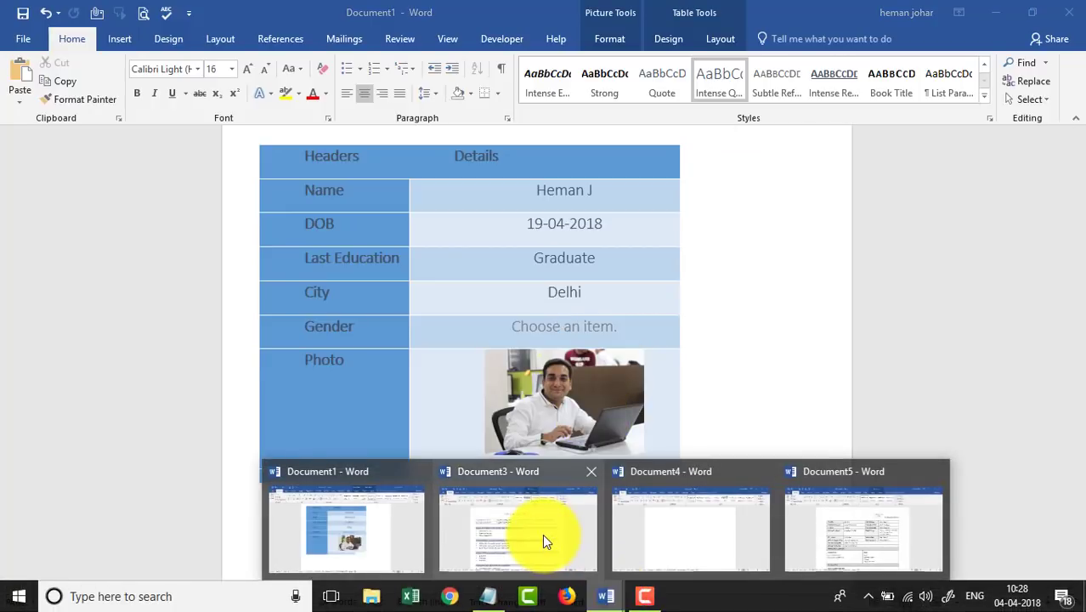
Step: Look through the employee evaluation and job posting documents, then return to the fillable form
click(516, 529)
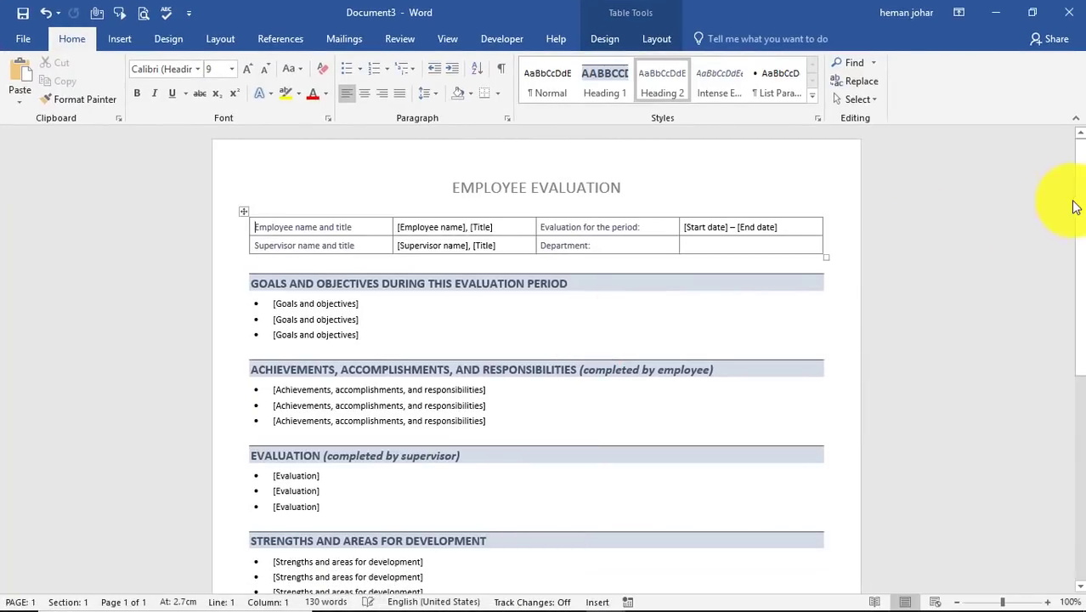
scroll(down, 3)
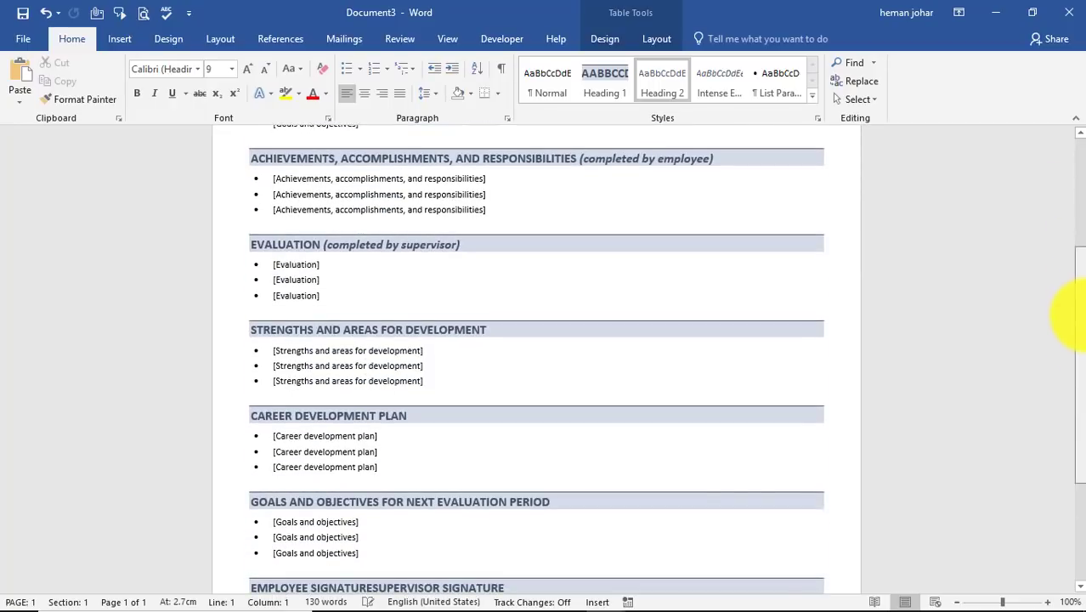
scroll(down, 3)
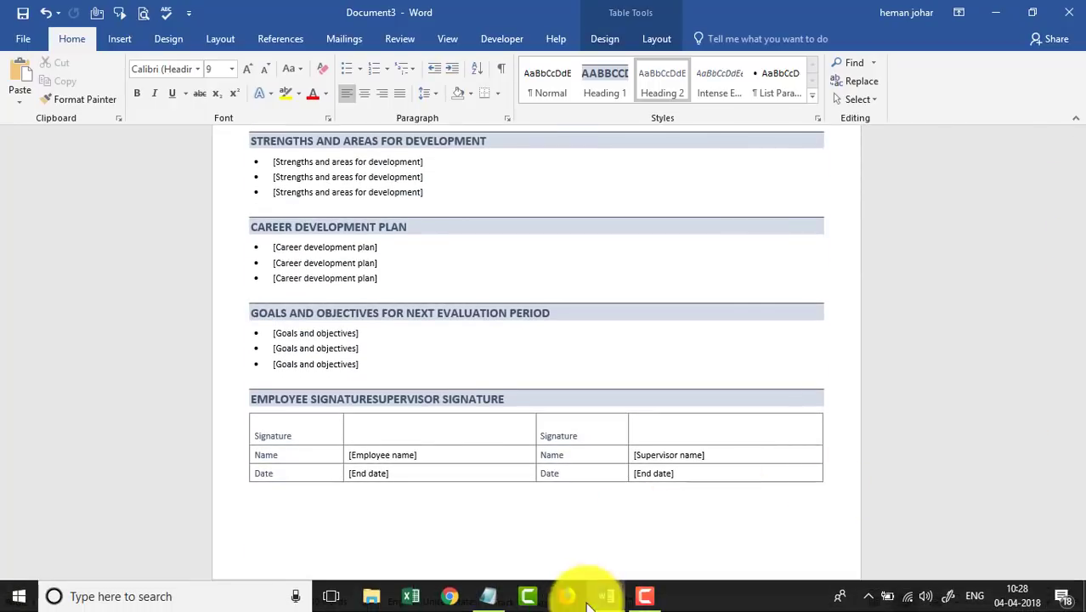
mouse_move(605, 595)
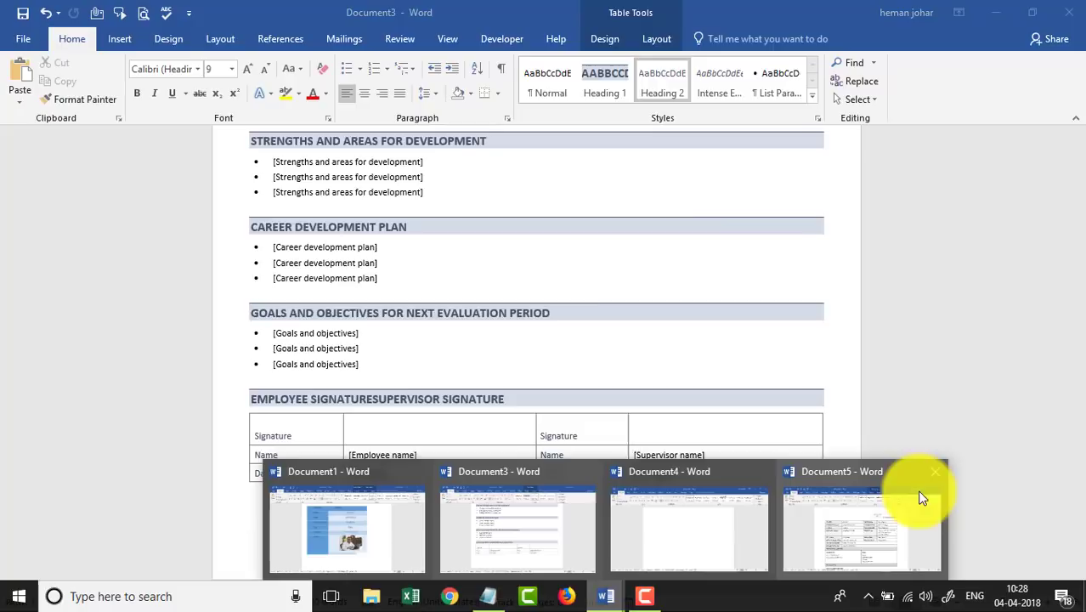
click(861, 526)
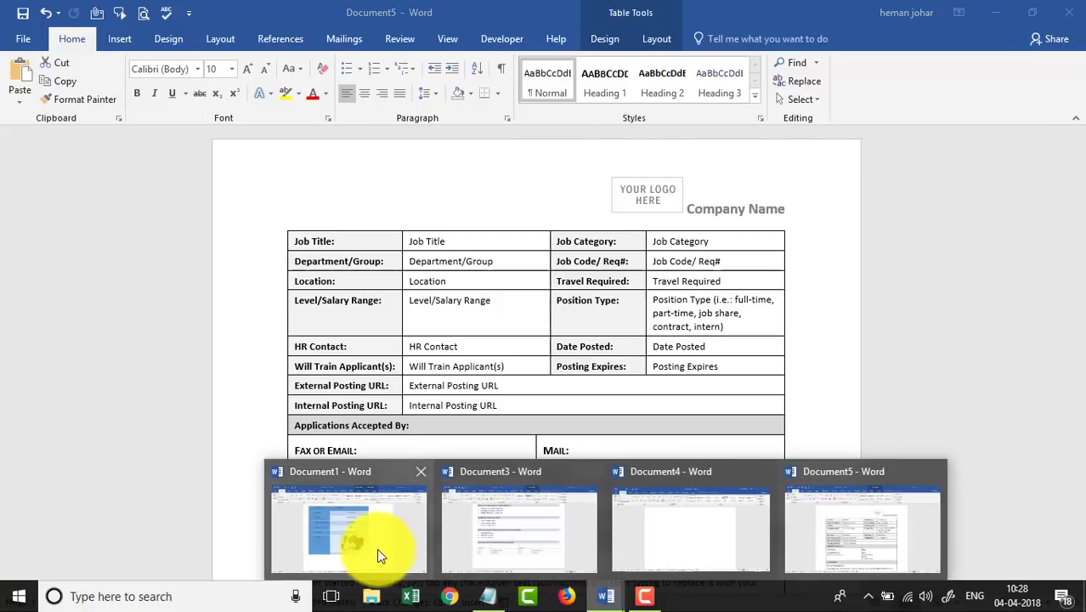
click(348, 530)
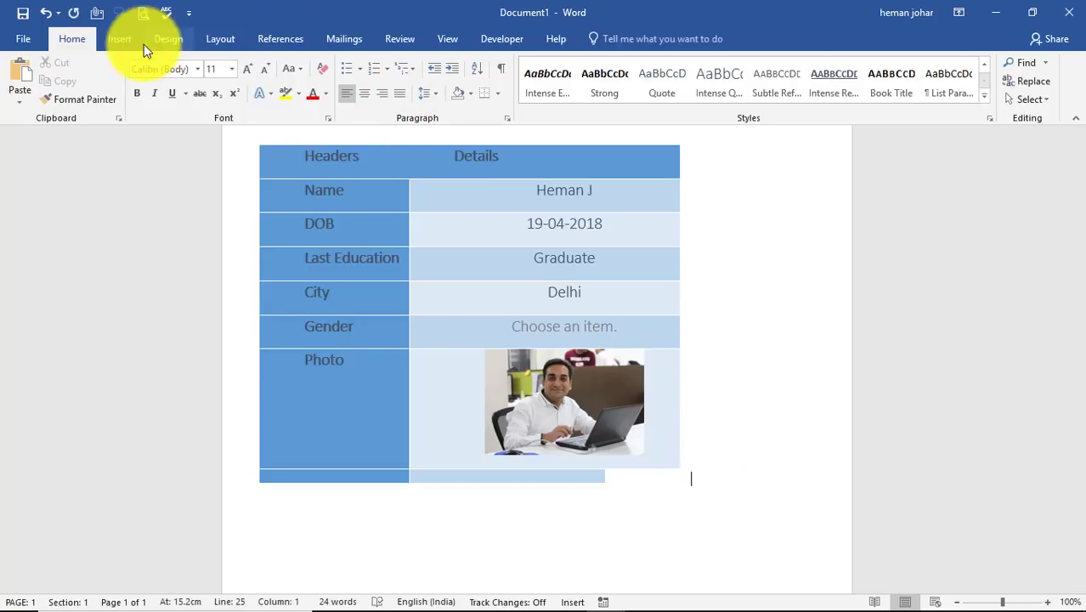
Step: Insert a 2x4 table and head its first row Headers and Description
click(119, 38)
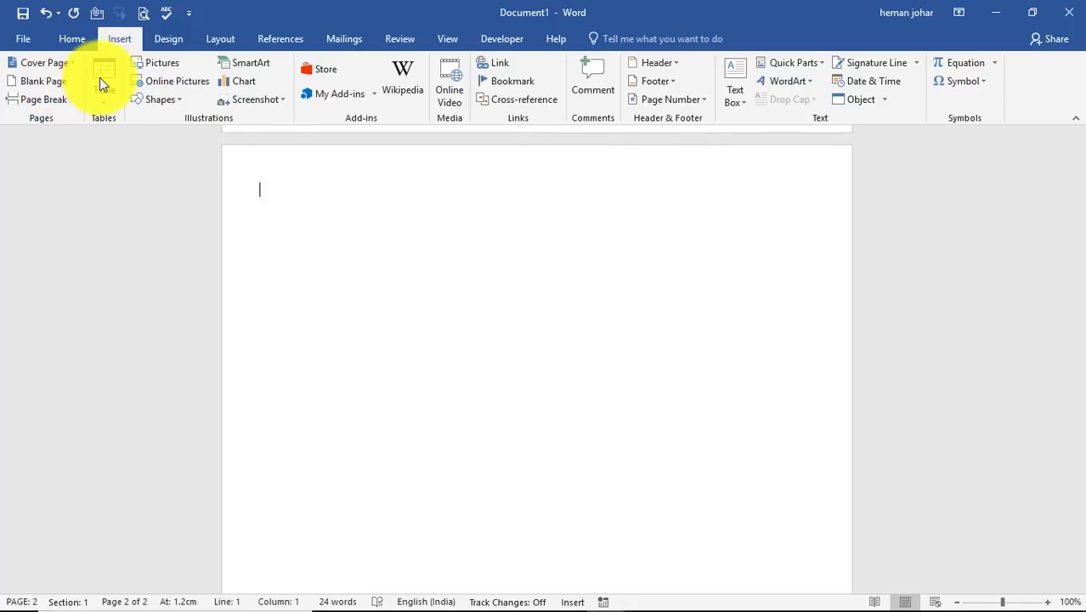
click(103, 76)
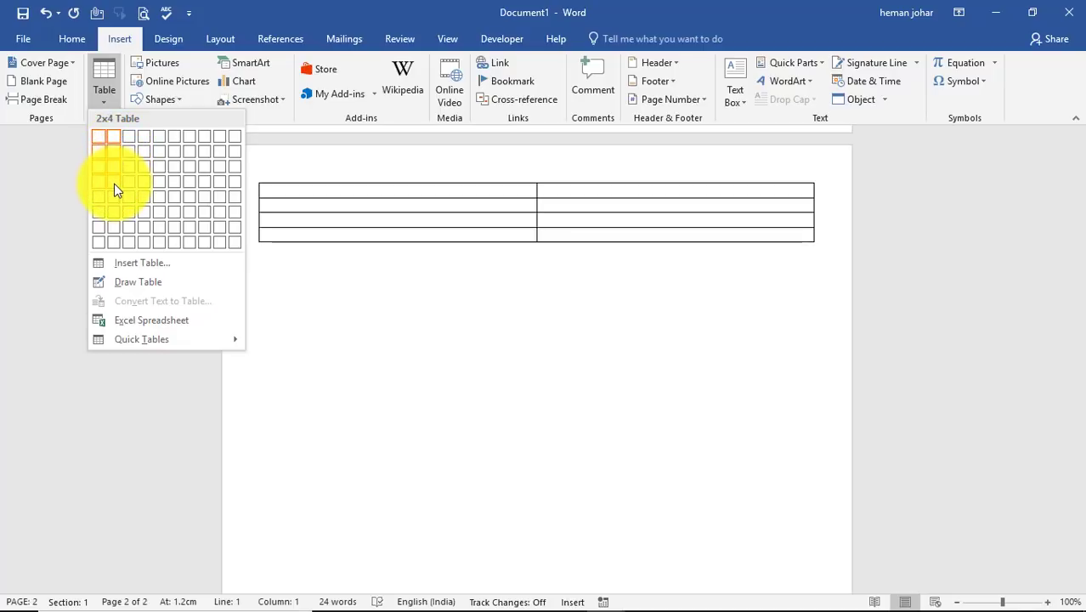
mouse_move(116, 204)
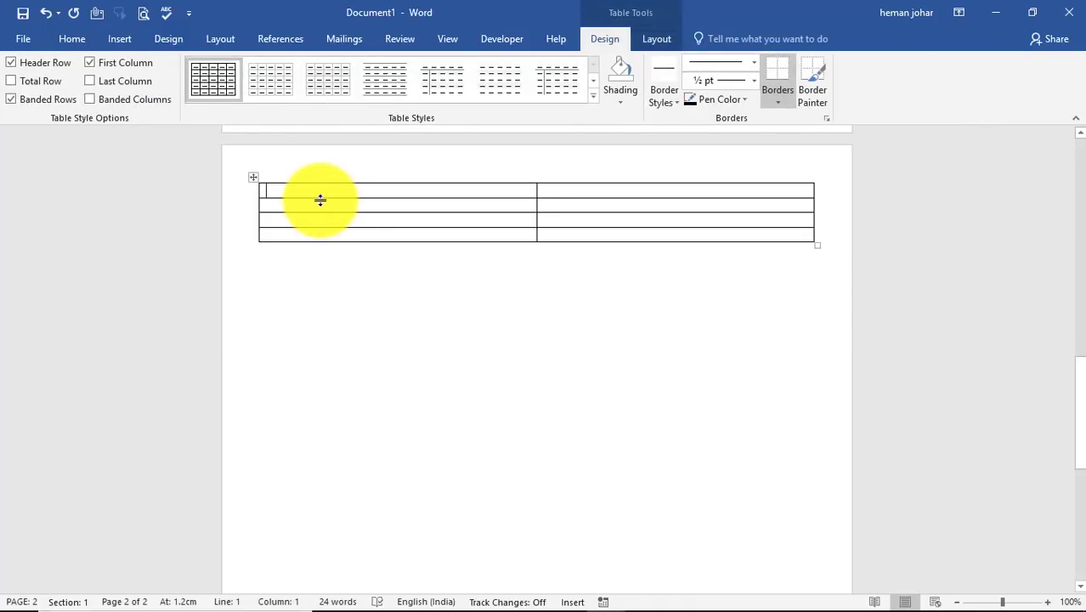
text(Name)
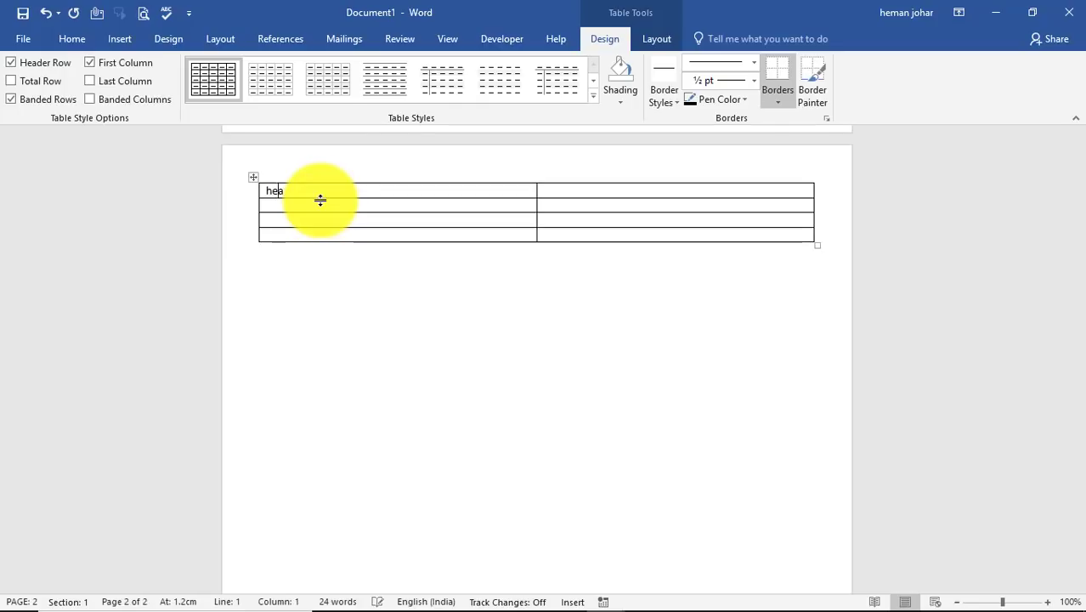
text(ders)
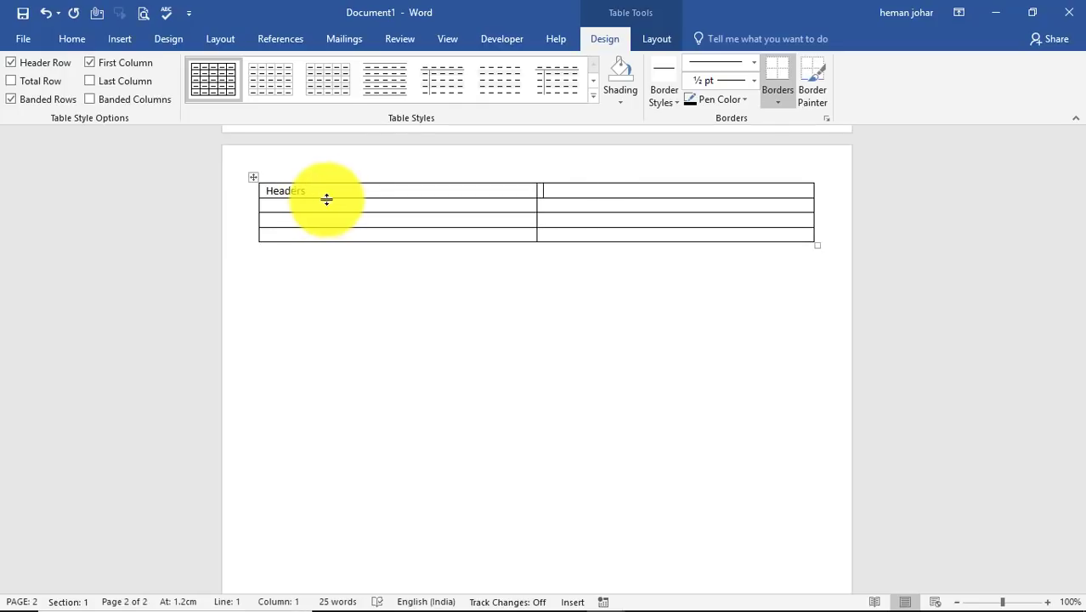
text(Desc)
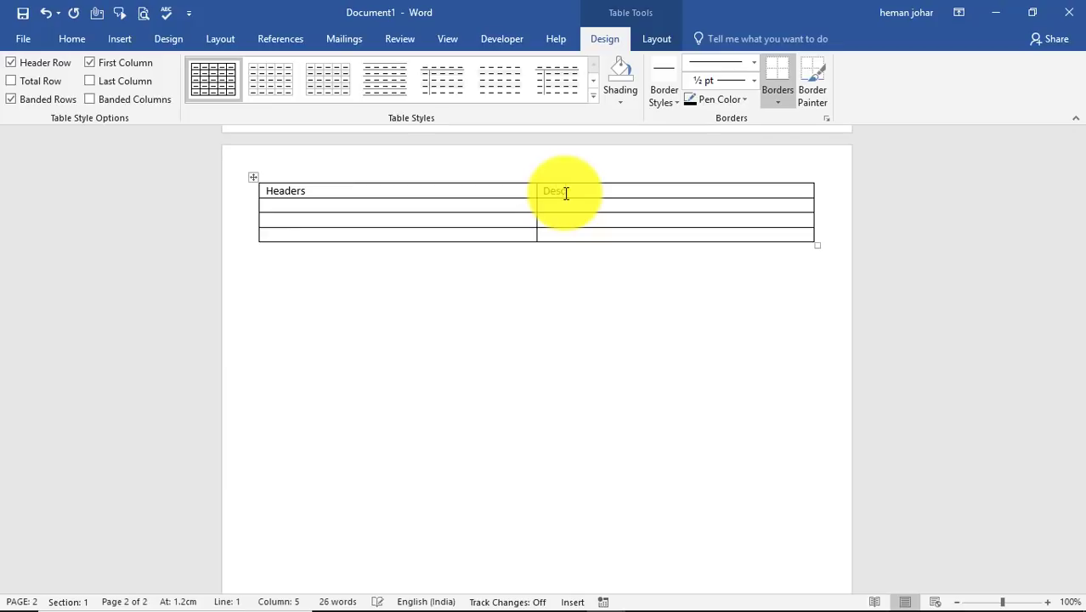
text(ription)
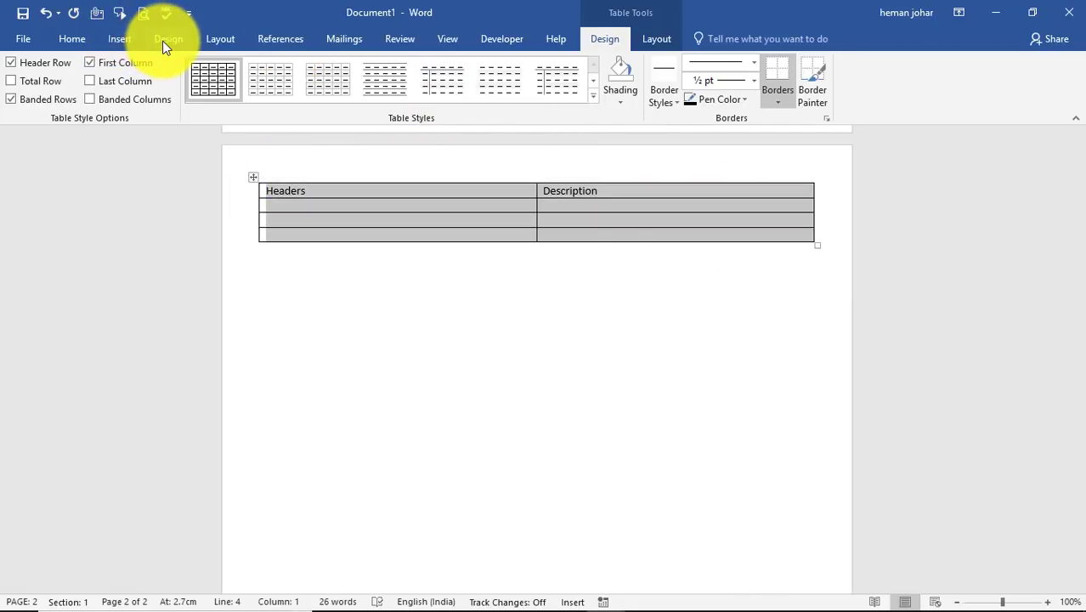
Step: Apply the Title style to the table text and label the second row NAME
click(71, 39)
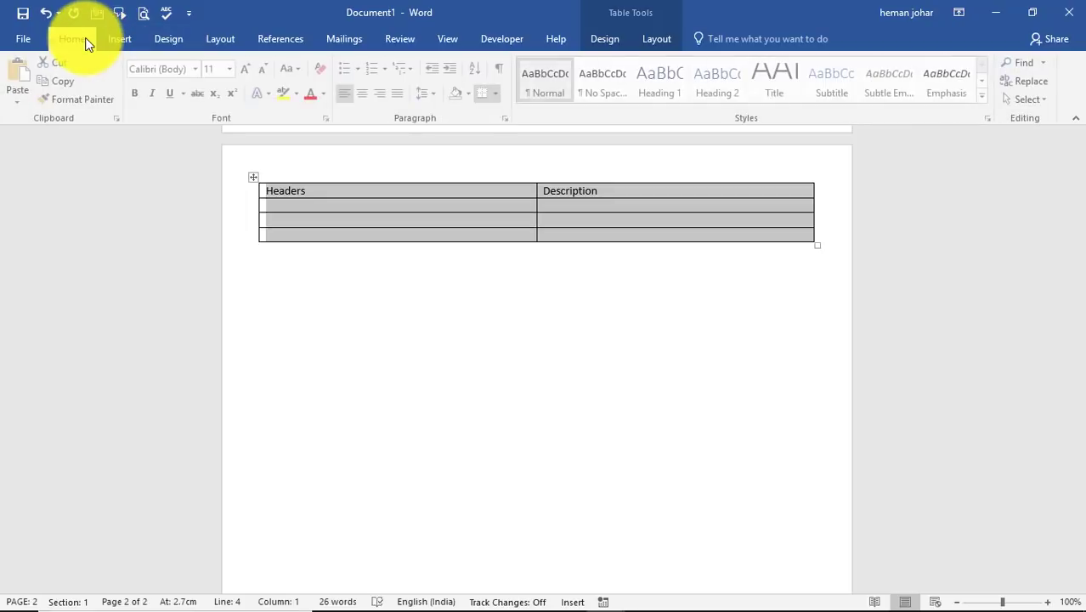
click(775, 82)
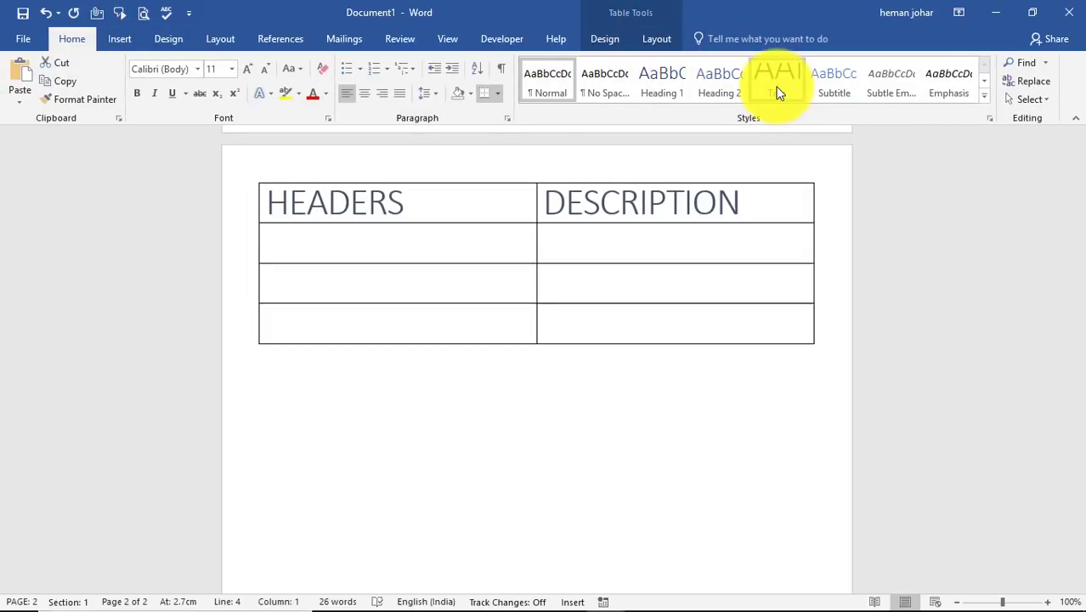
click(775, 82)
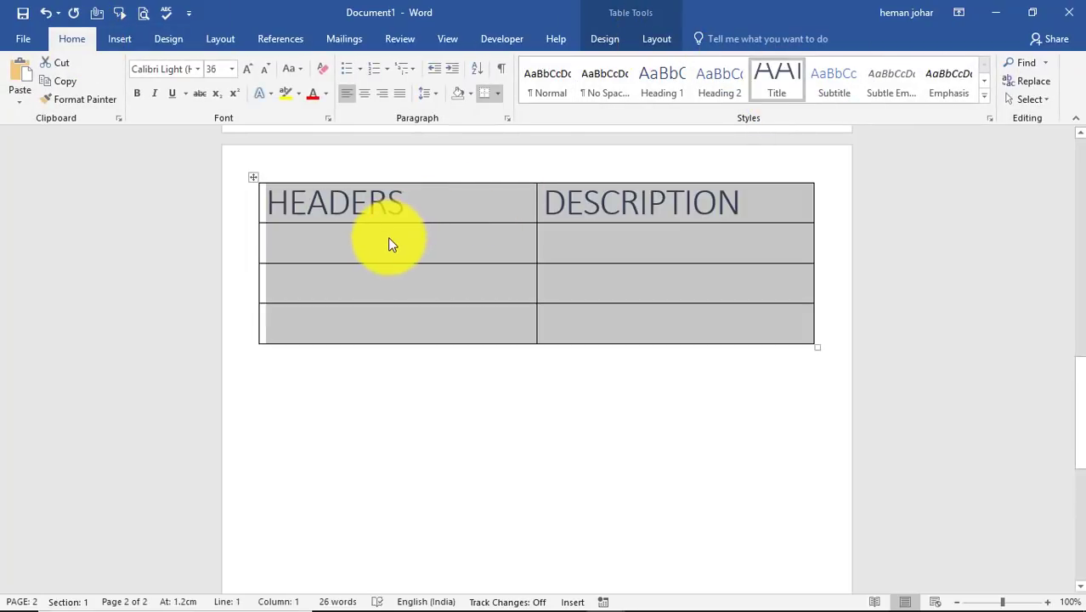
text(NAME)
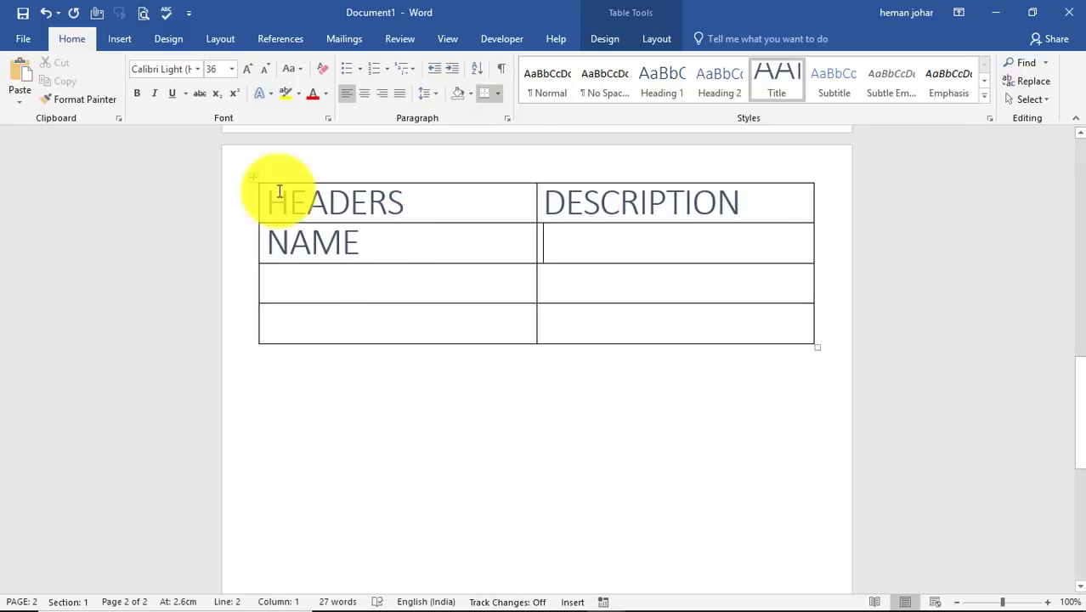
click(501, 37)
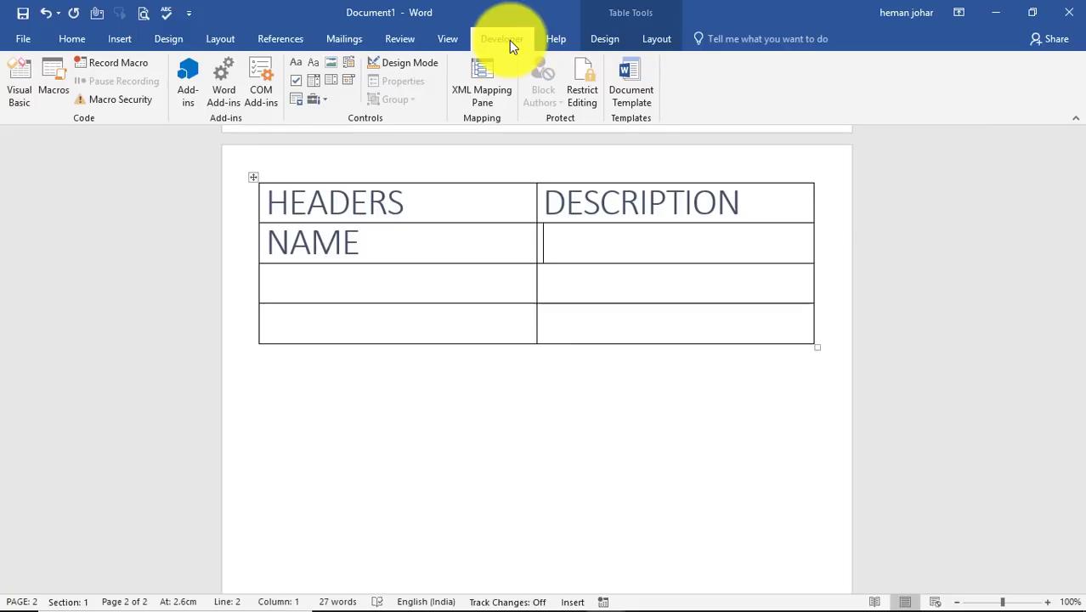
Step: In Word Options > Customize Ribbon, confirm the Developer tab is enabled
click(24, 38)
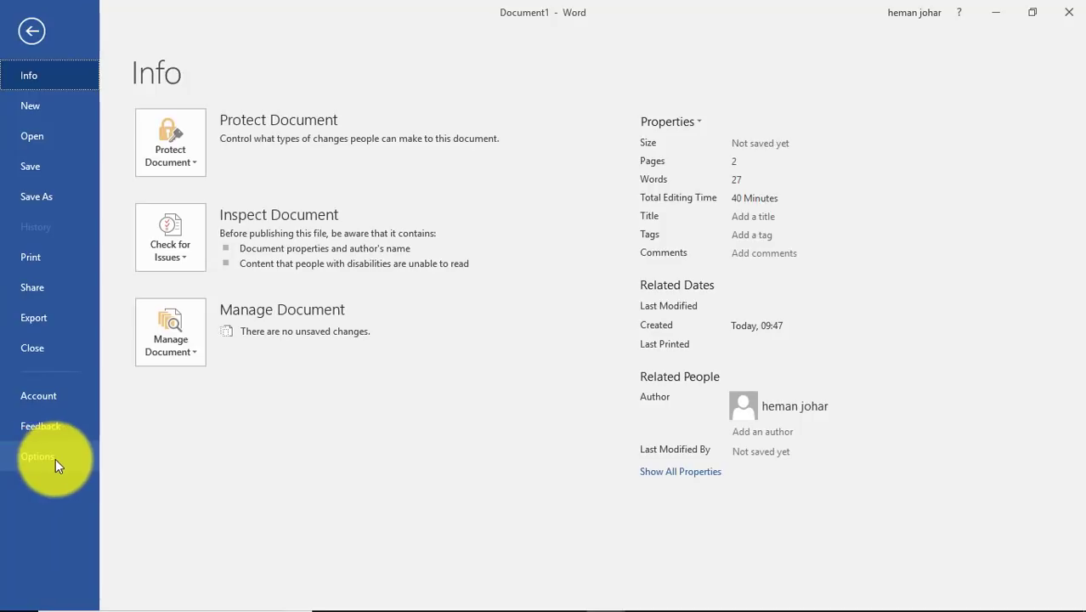
click(37, 456)
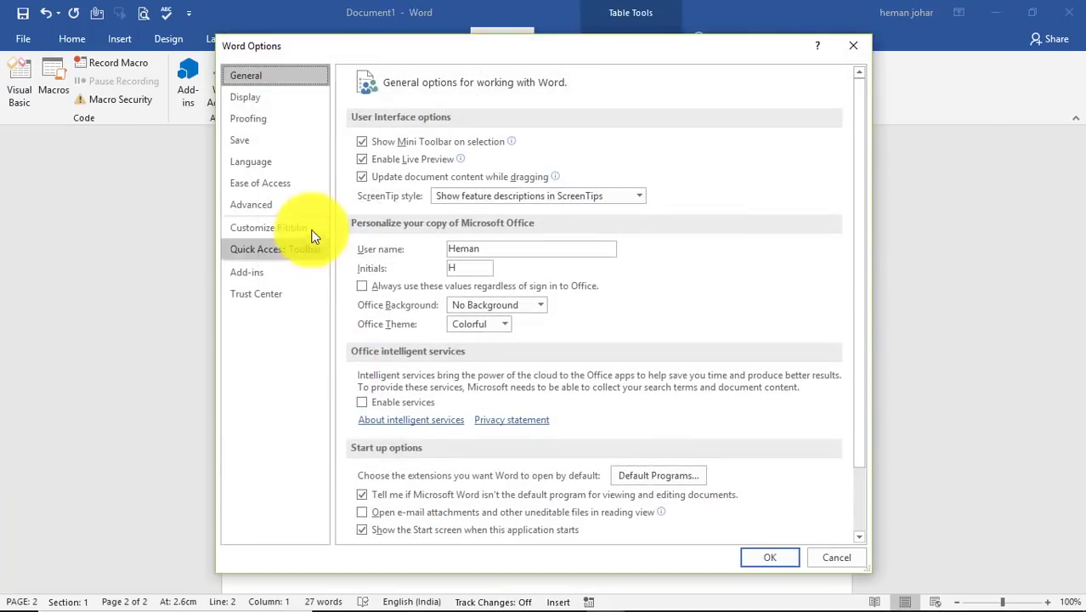
click(269, 227)
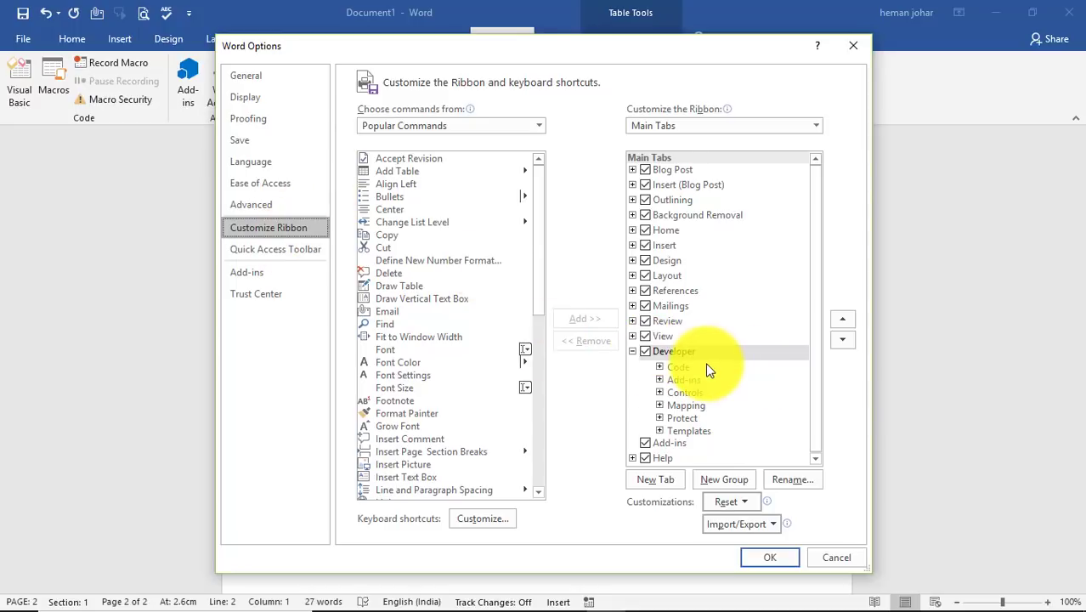
click(768, 558)
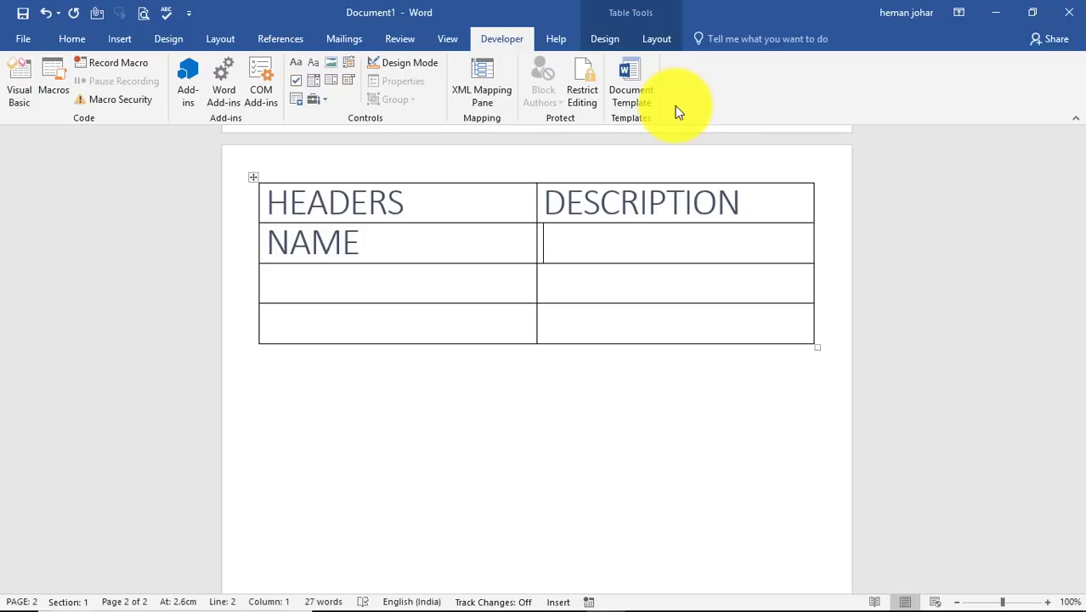
mouse_move(391, 102)
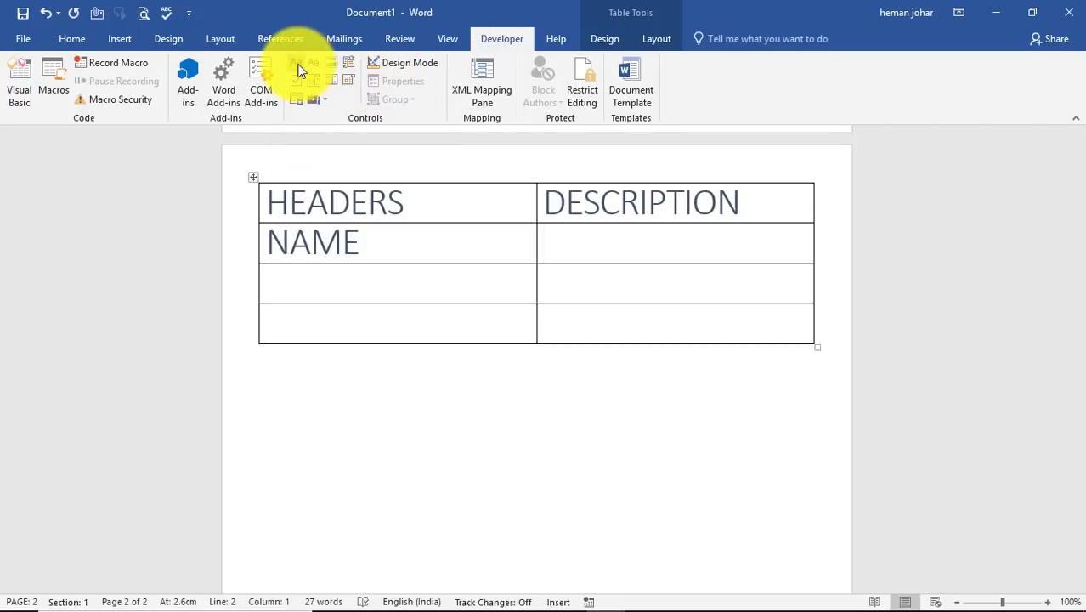
mouse_move(296, 61)
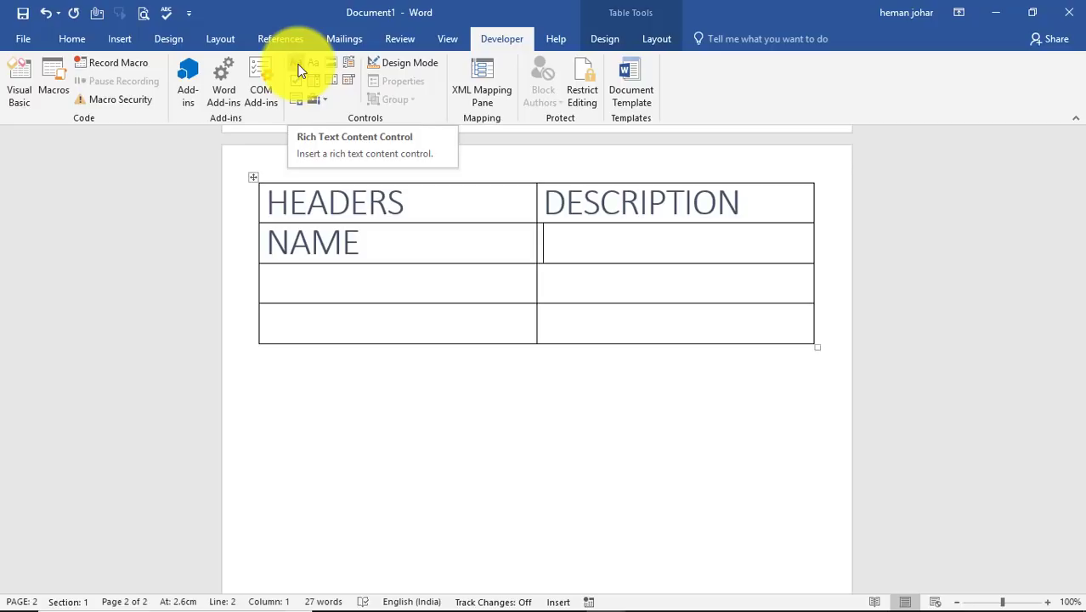
Step: Insert a rich text content control beside NAME and type the name into it
click(294, 61)
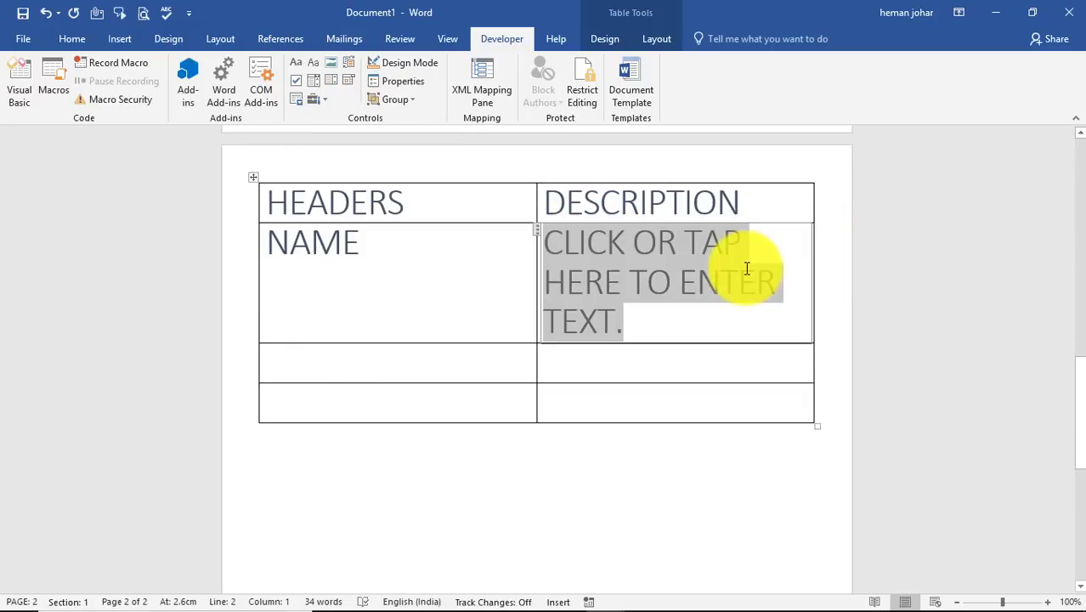
text(HEMAN J)
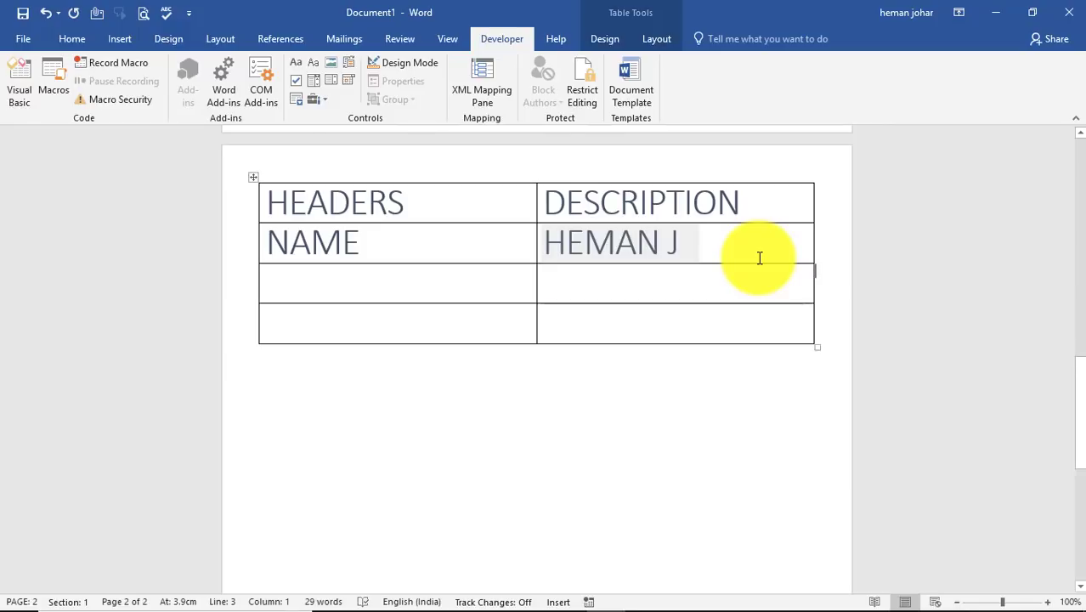
mouse_move(670, 285)
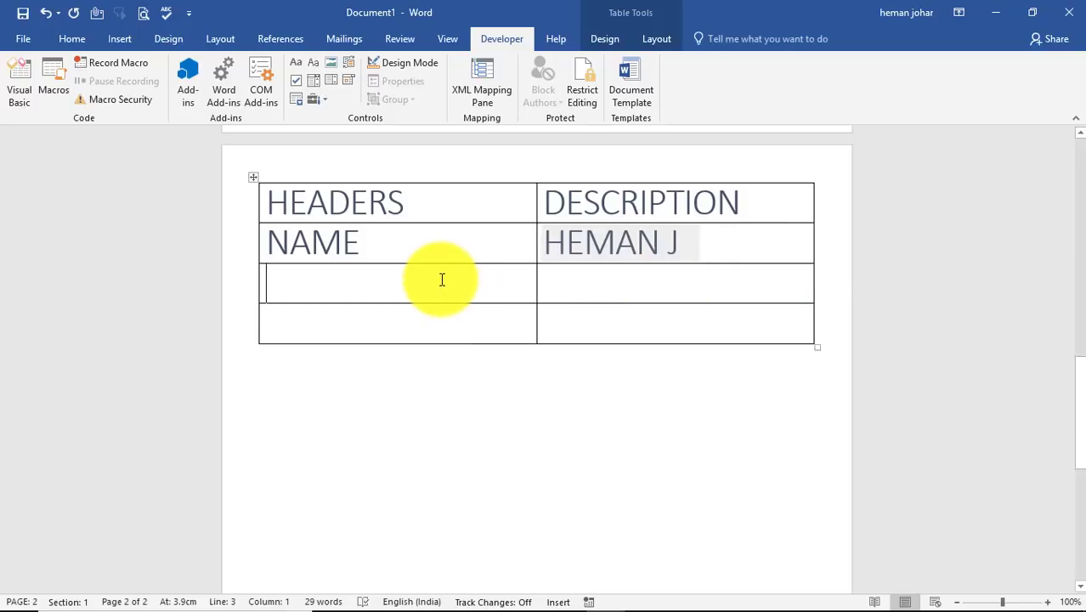
Step: Label the third row DOB and set a date picker beside it to 15-01-2016
text(DOB)
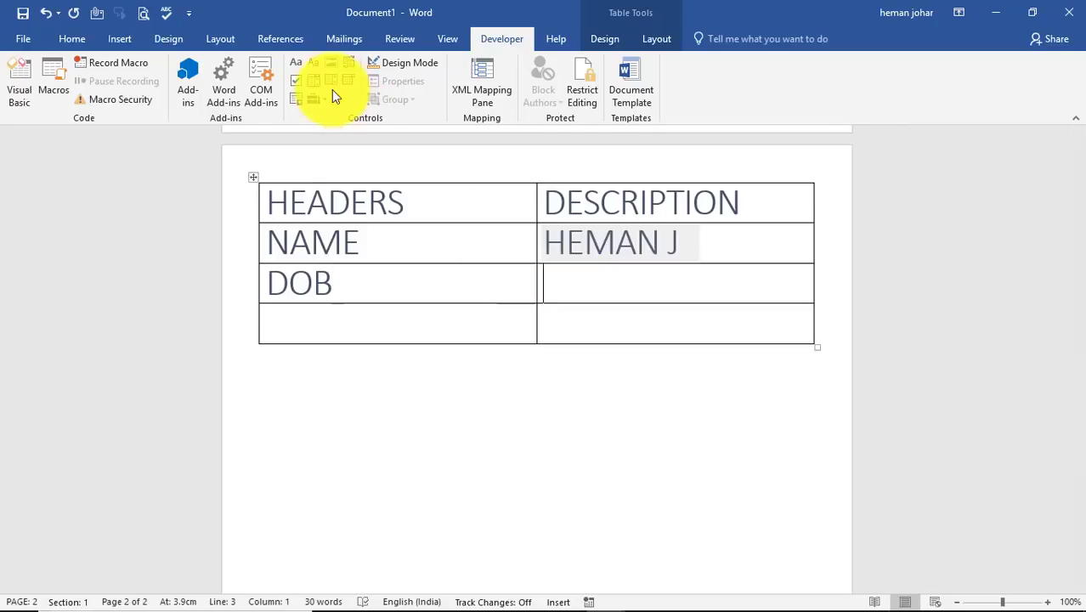
click(330, 80)
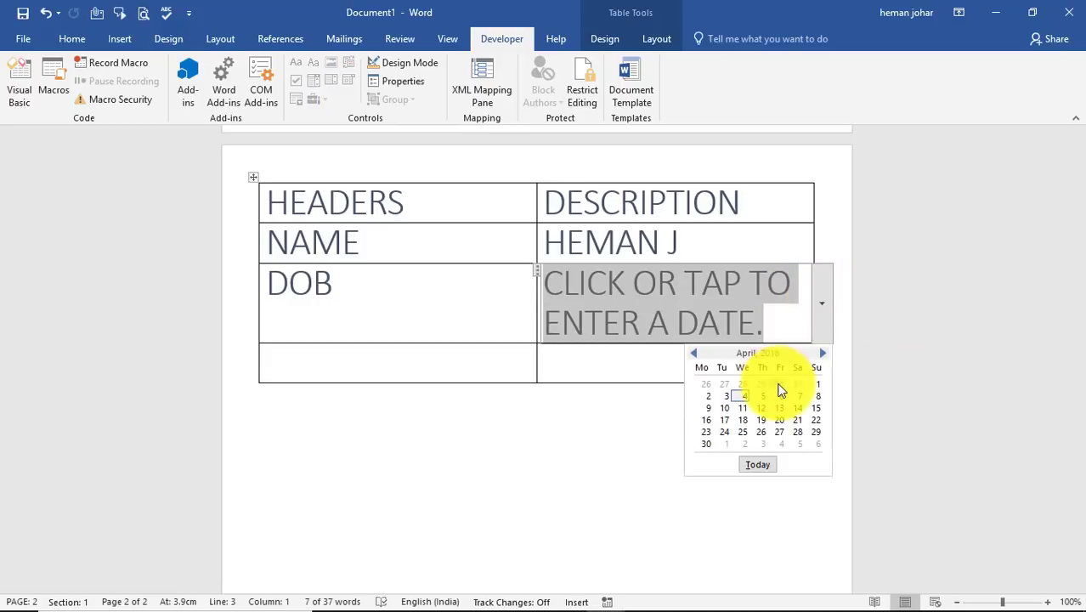
click(761, 420)
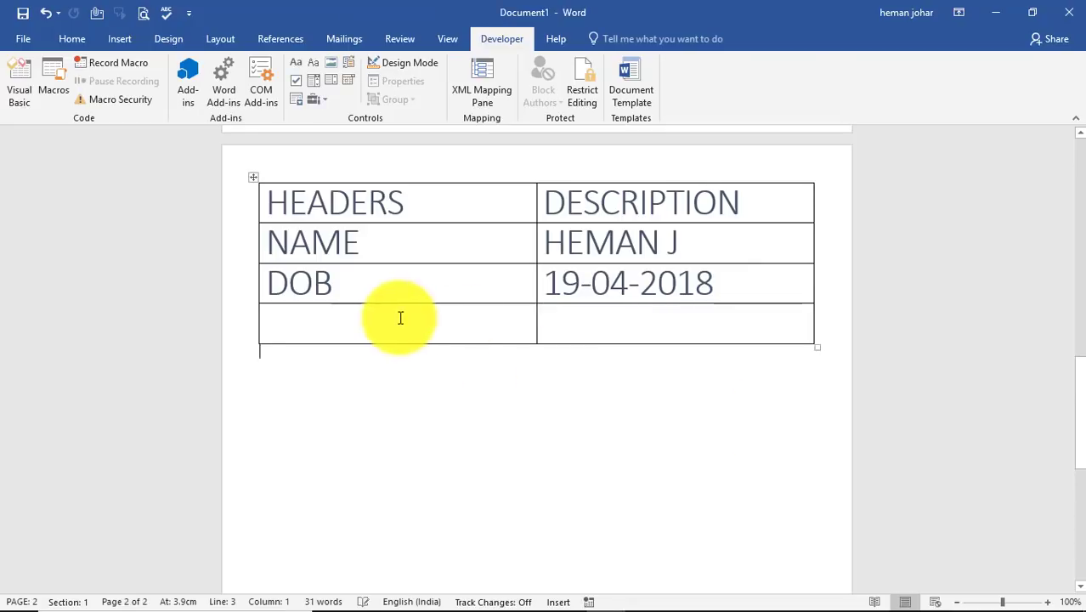
click(700, 282)
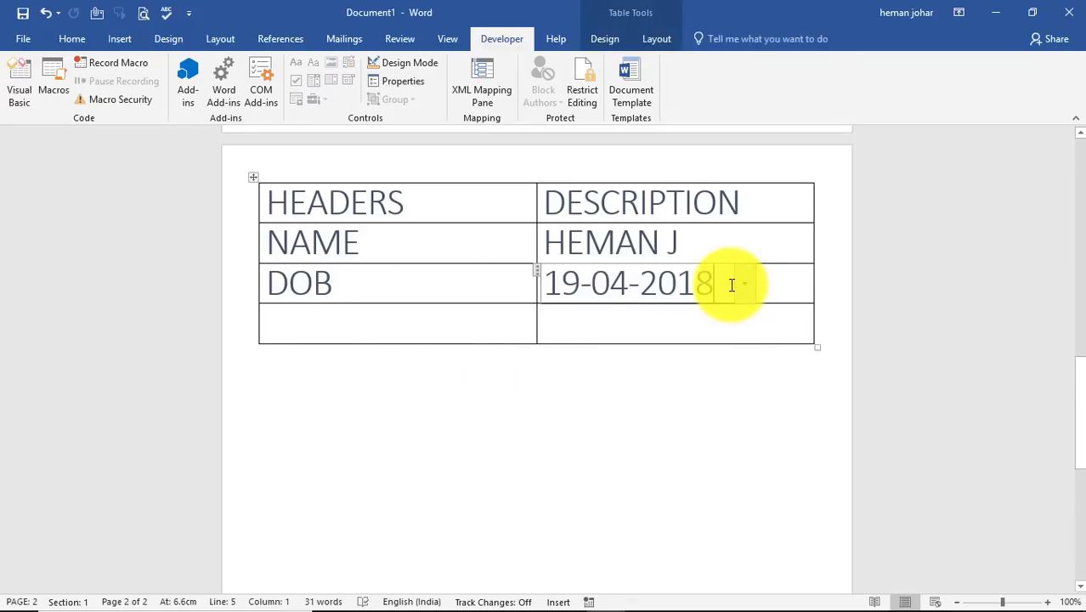
click(745, 282)
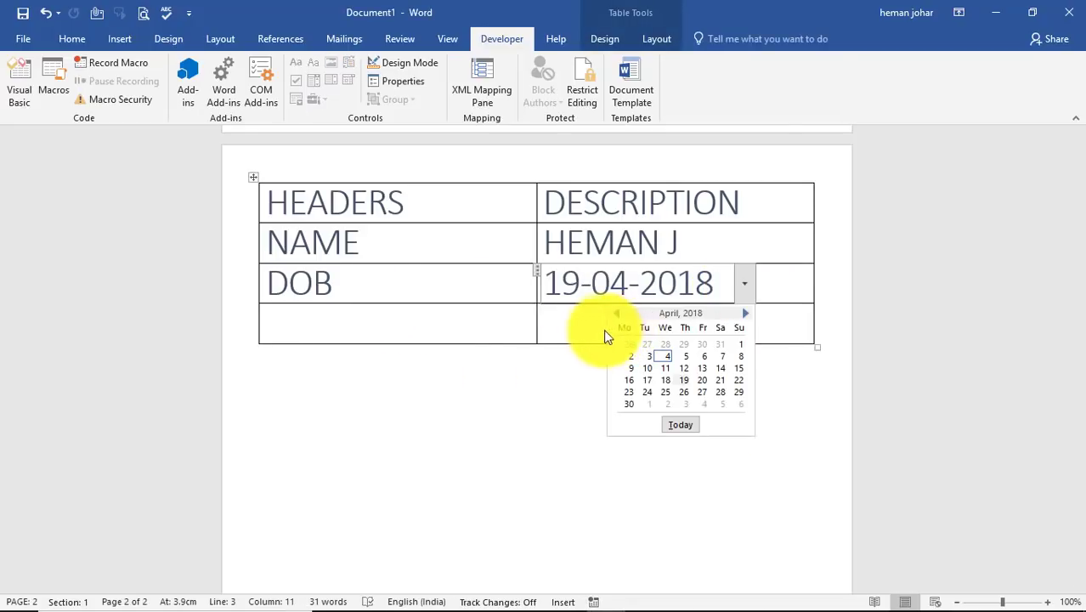
mouse_move(620, 322)
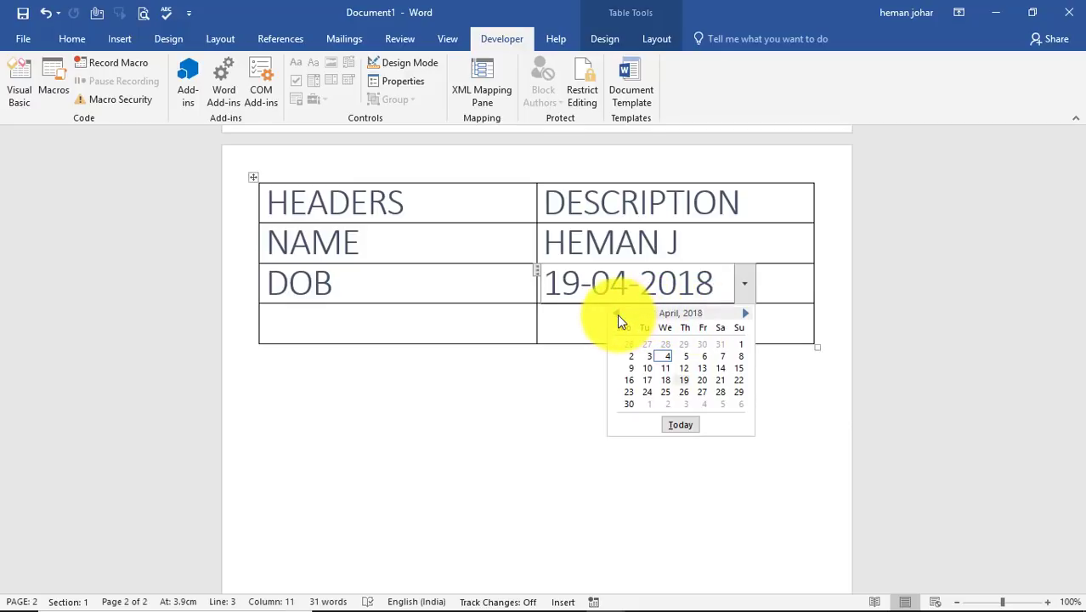
click(642, 313)
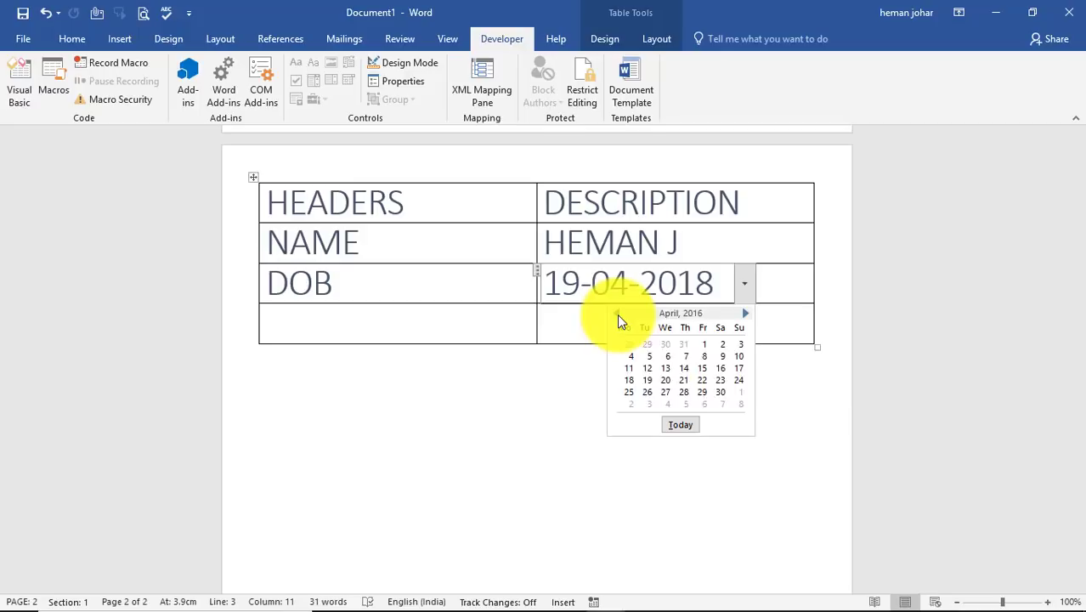
click(615, 312)
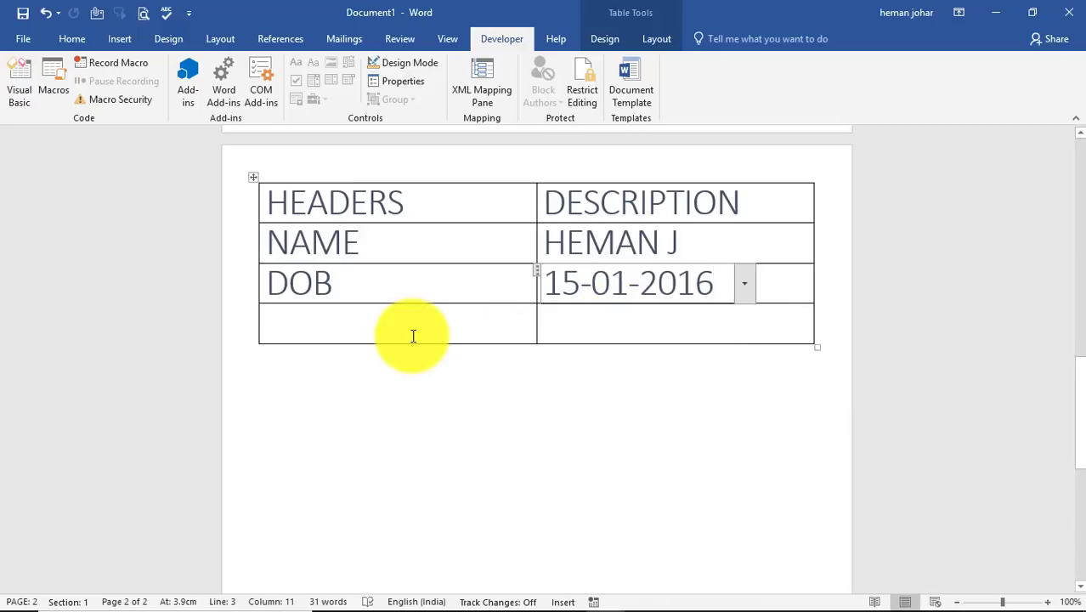
text(G)
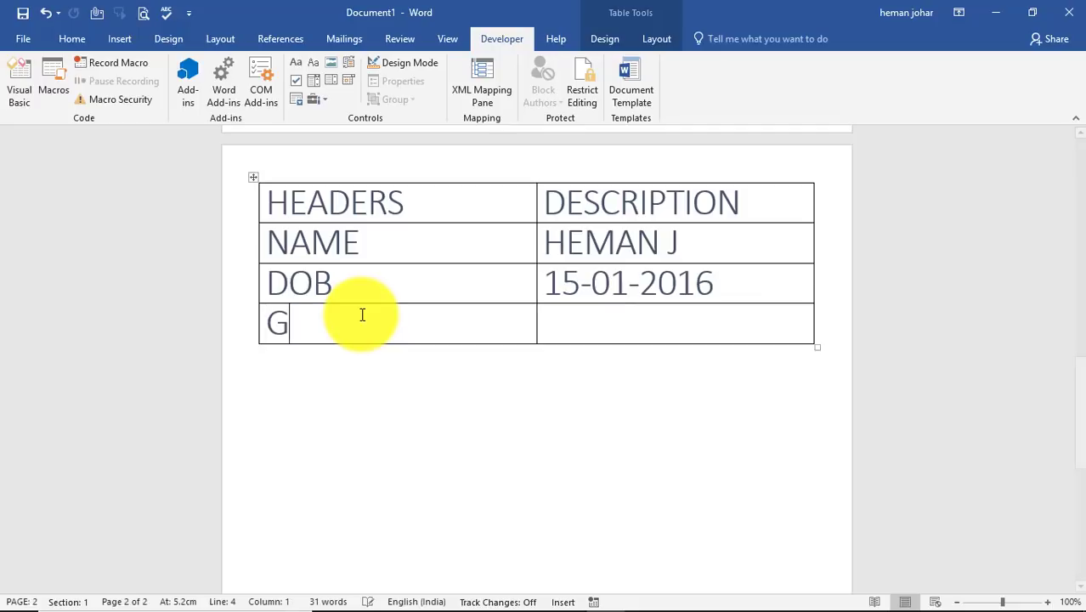
Step: Finish the GENDER label and insert a dropdown list control beside it
text(ENDER)
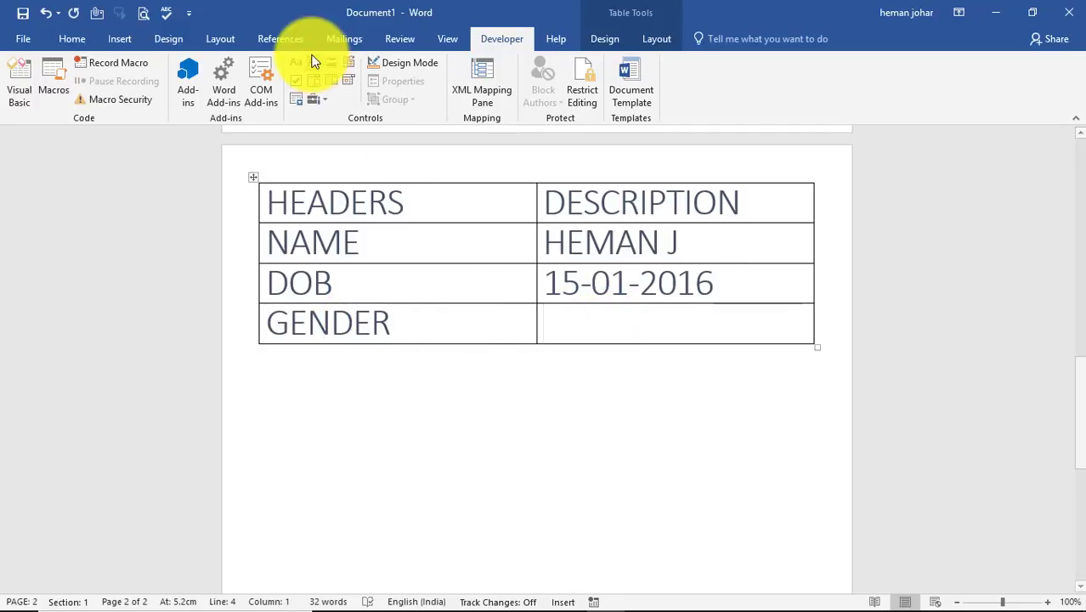
mouse_move(329, 82)
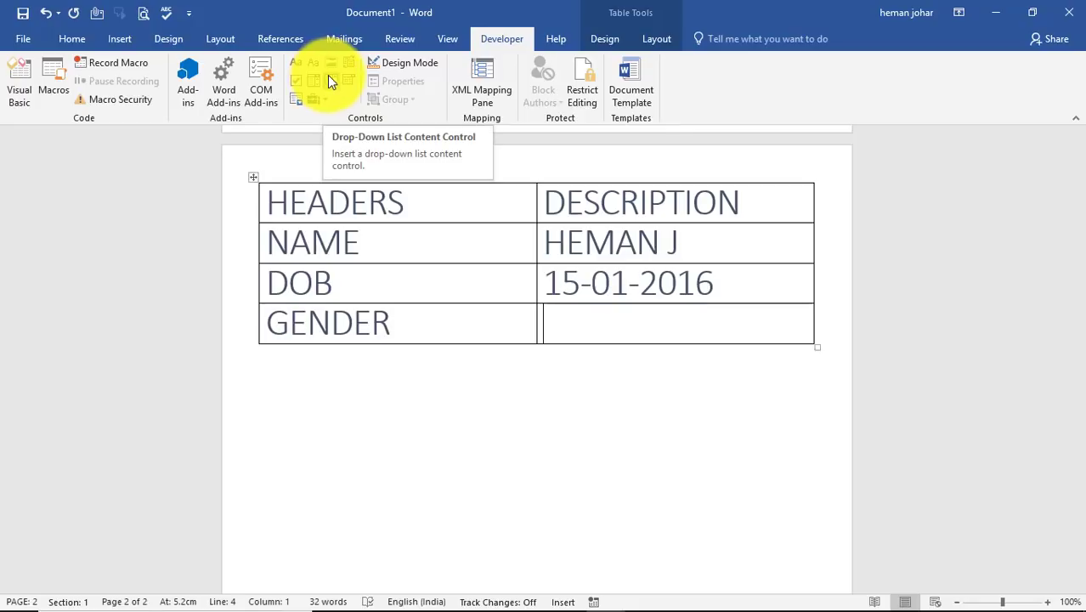
click(330, 80)
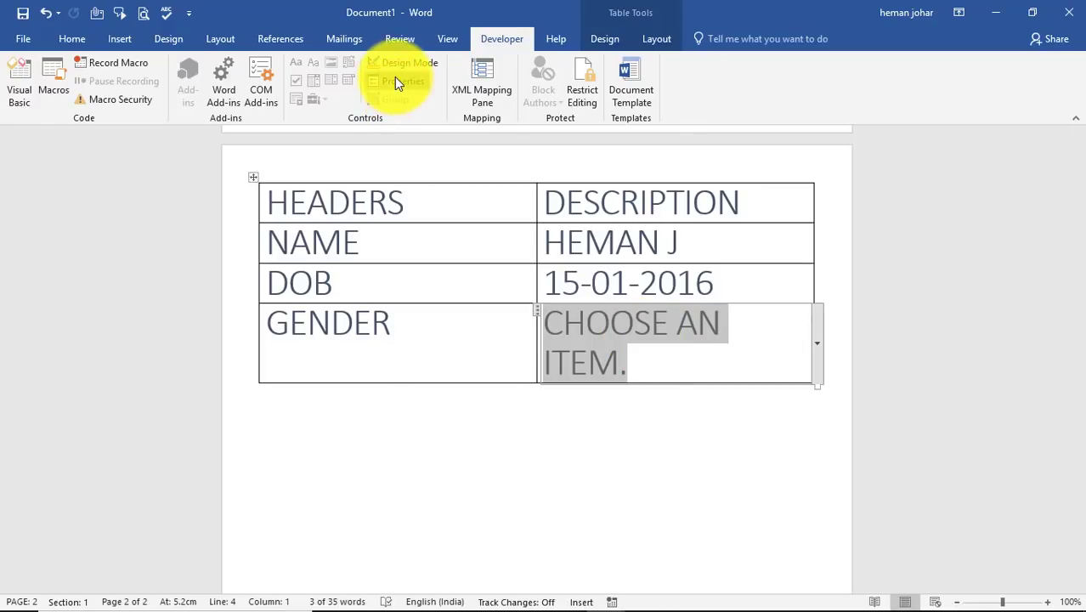
click(404, 82)
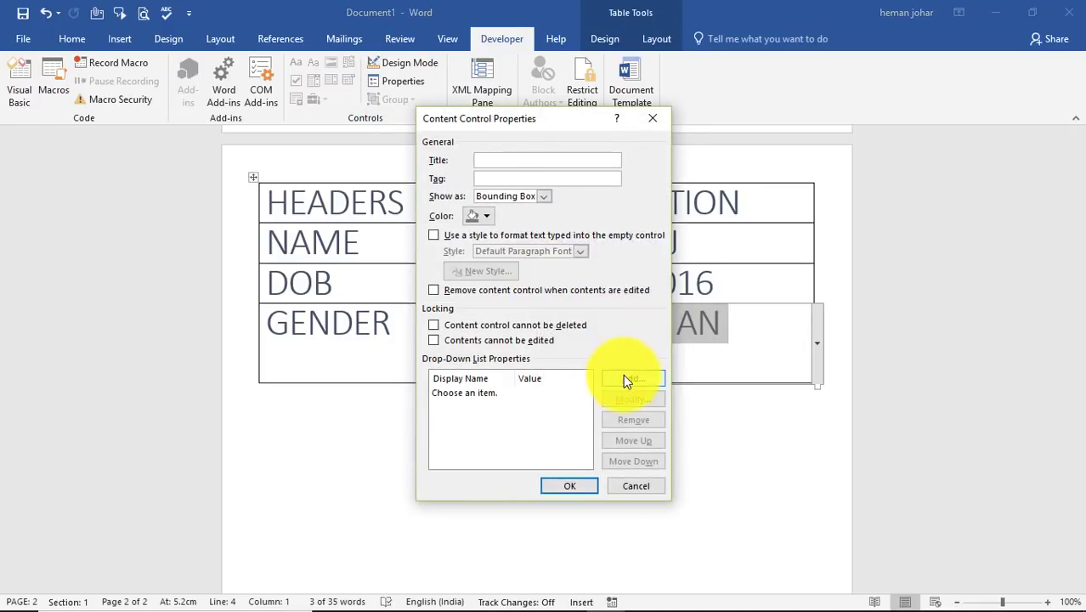
Step: Add Male, Female and Other as the dropdown's choices and apply them
click(632, 377)
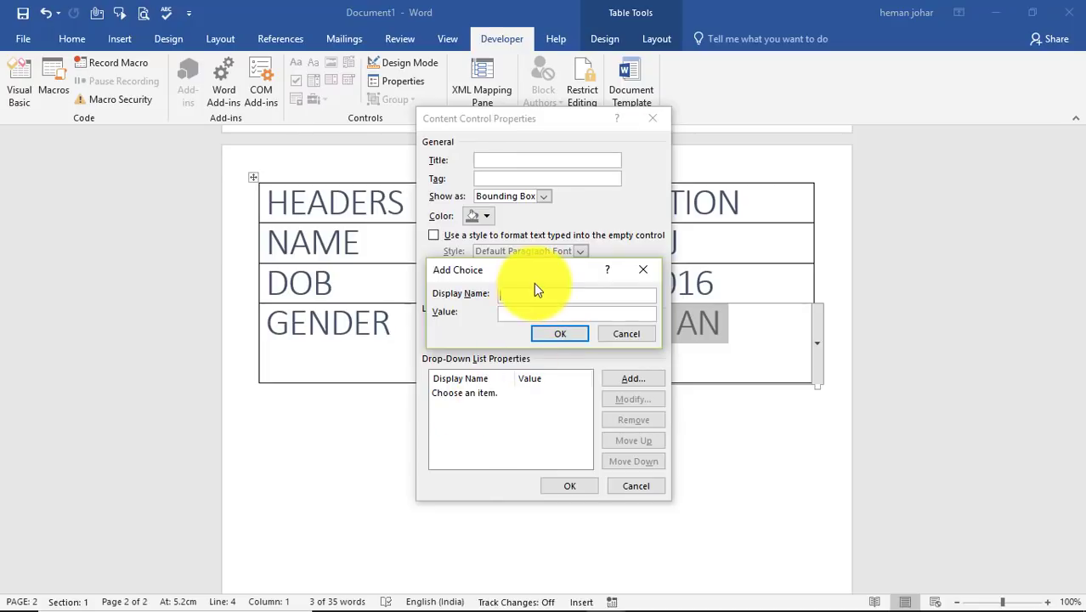
text(Male)
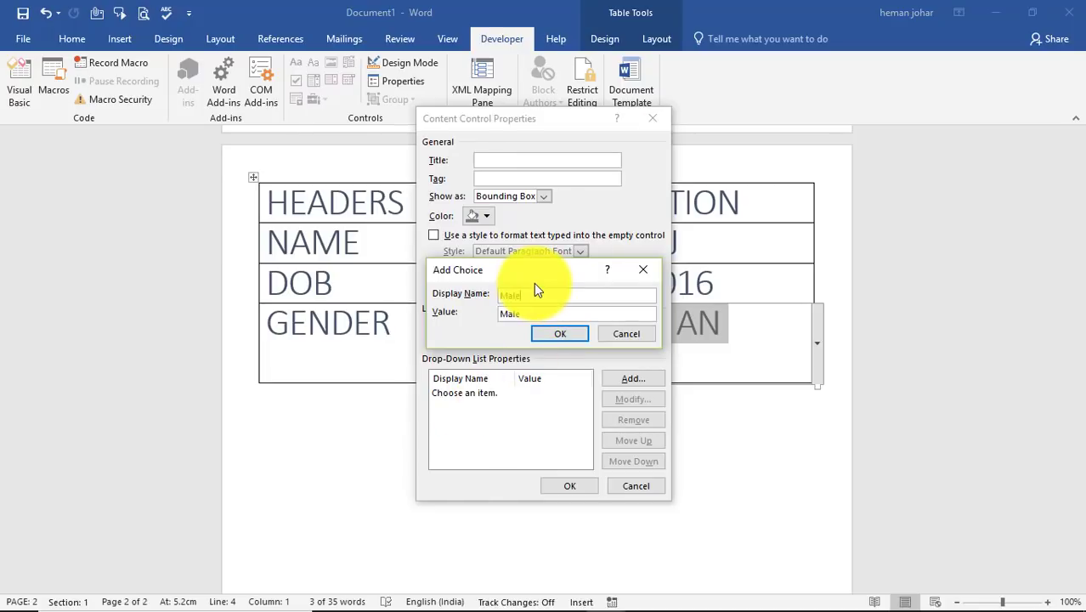
click(559, 333)
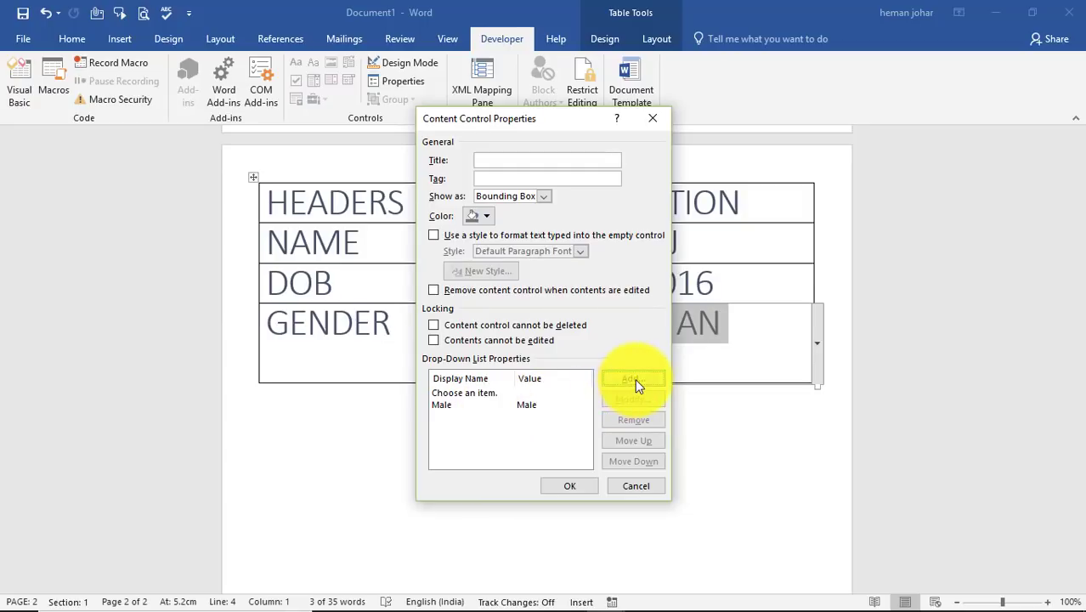
click(632, 377)
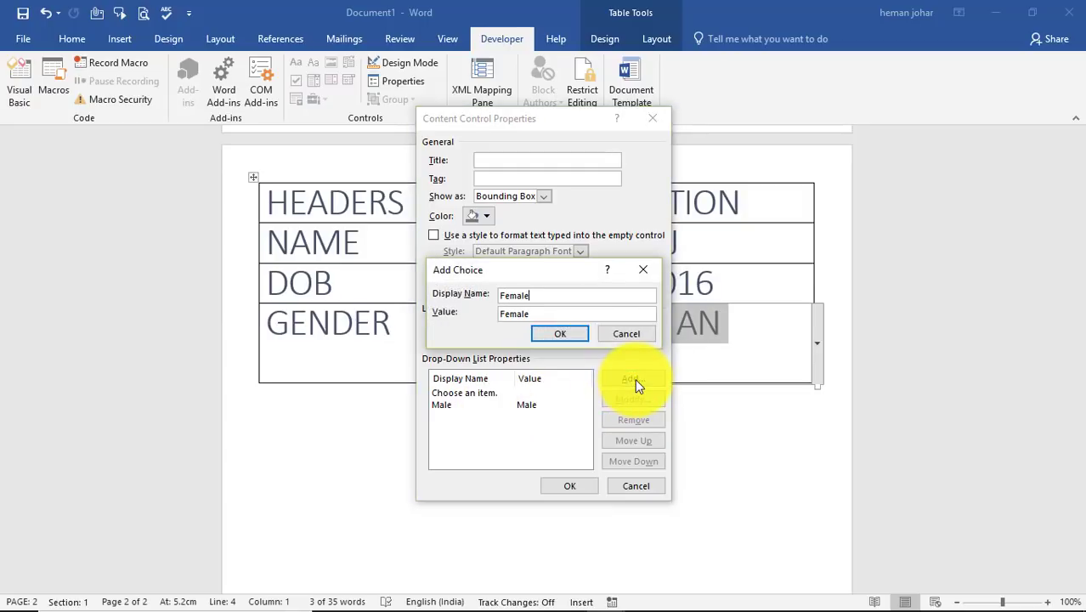
click(559, 333)
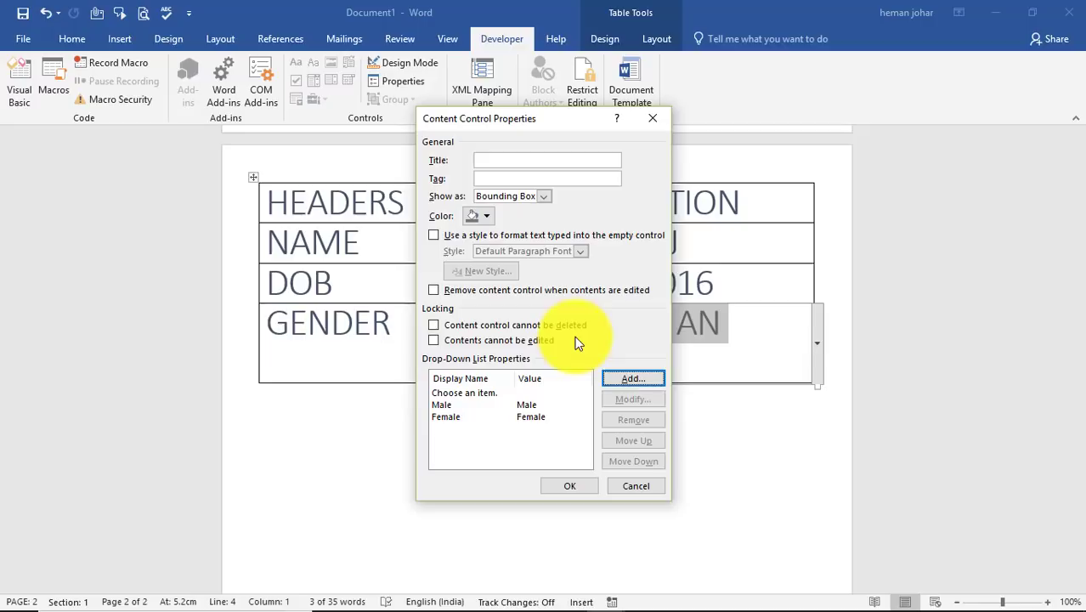
click(632, 377)
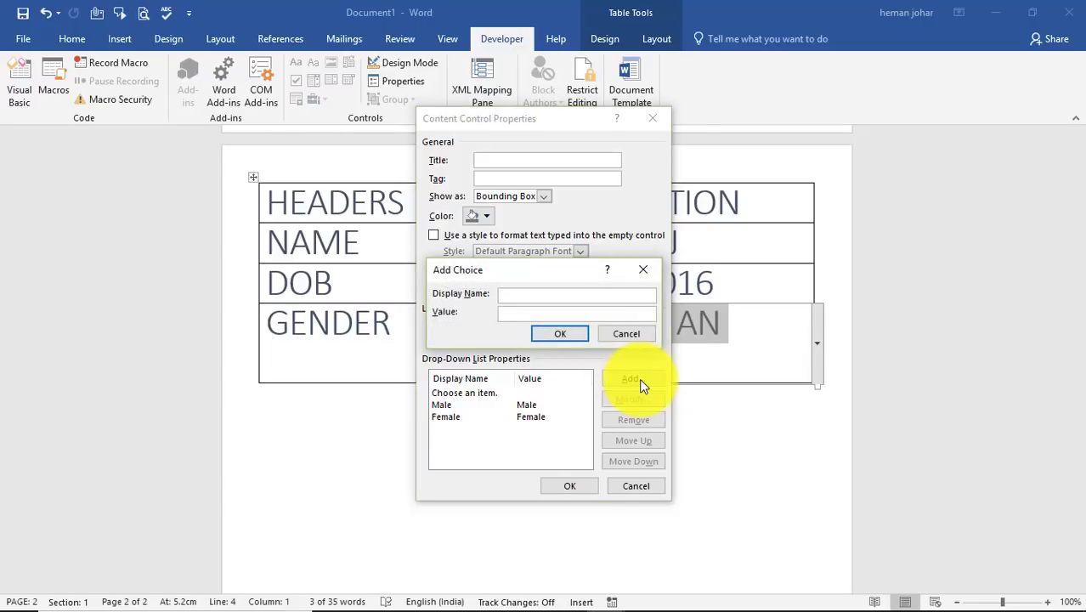
text(Email)
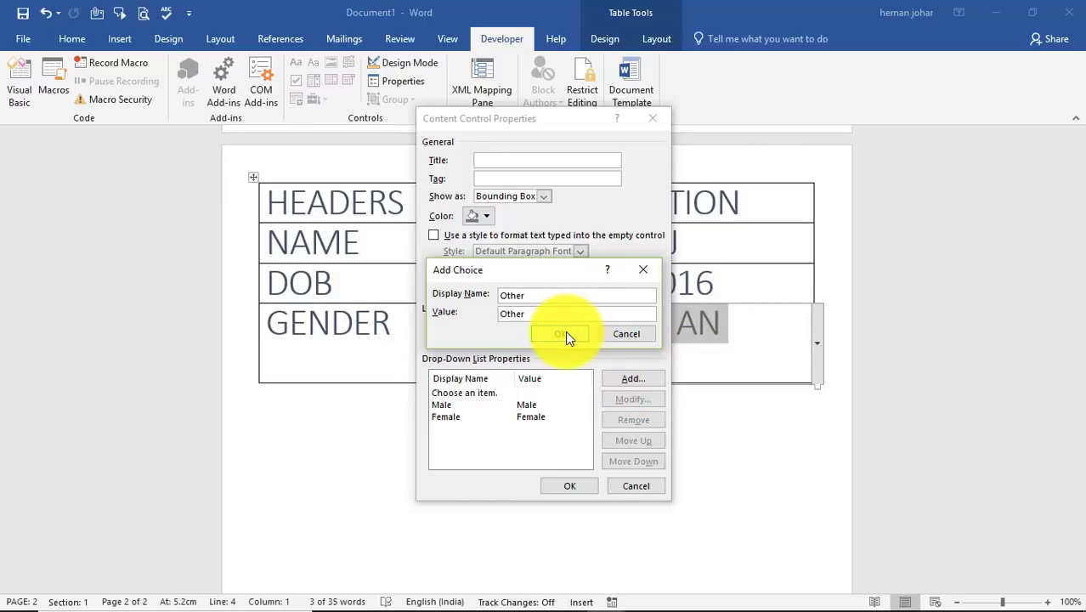
click(563, 333)
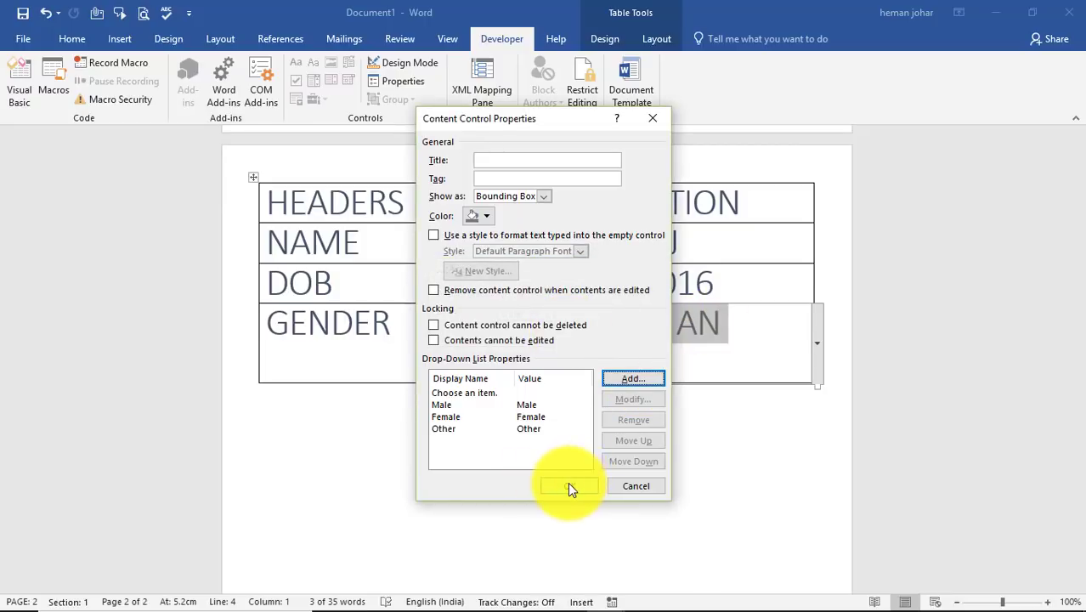
click(568, 486)
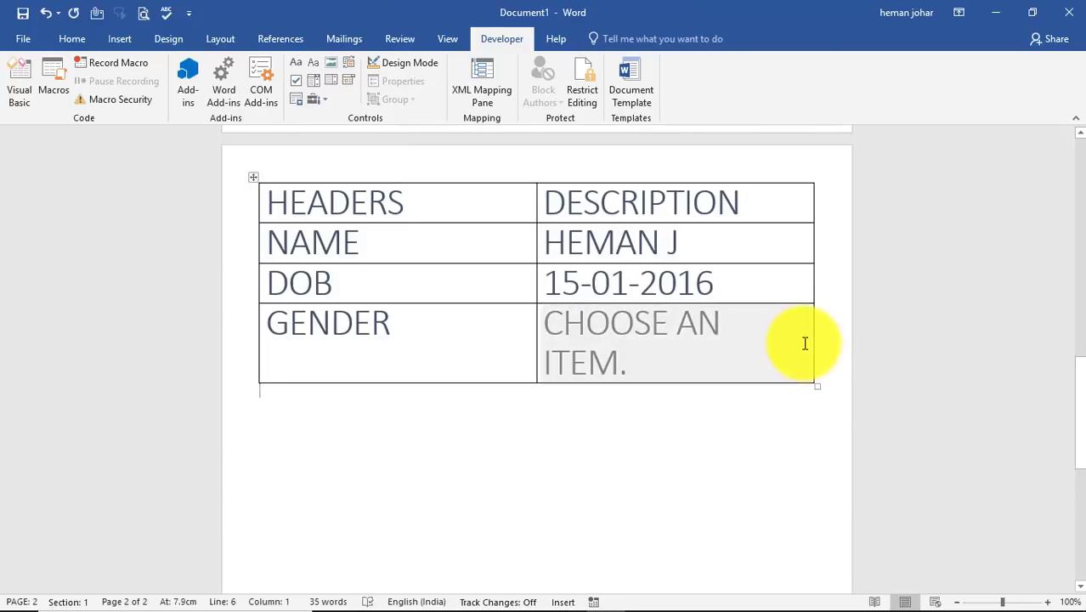
Step: Choose Male in the gender dropdown and insert a new row below for the picture
click(631, 344)
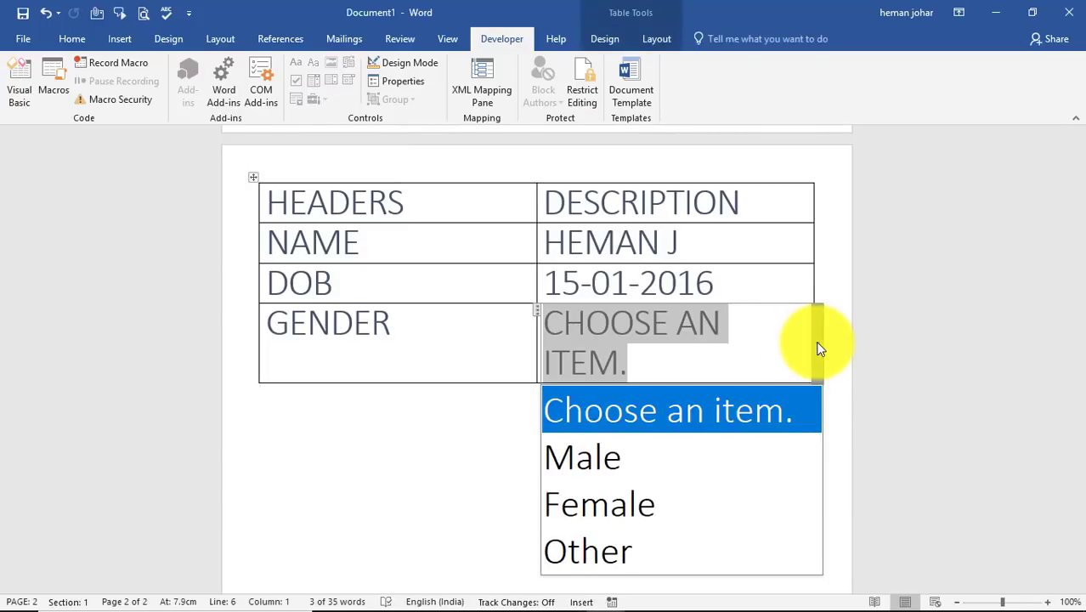
click(581, 456)
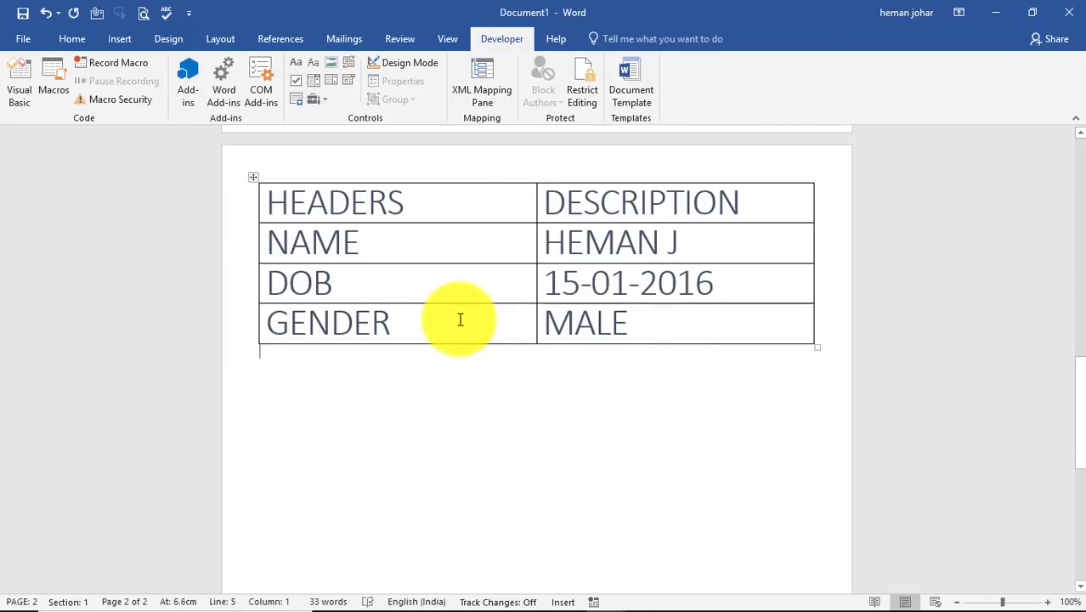
right_click(459, 319)
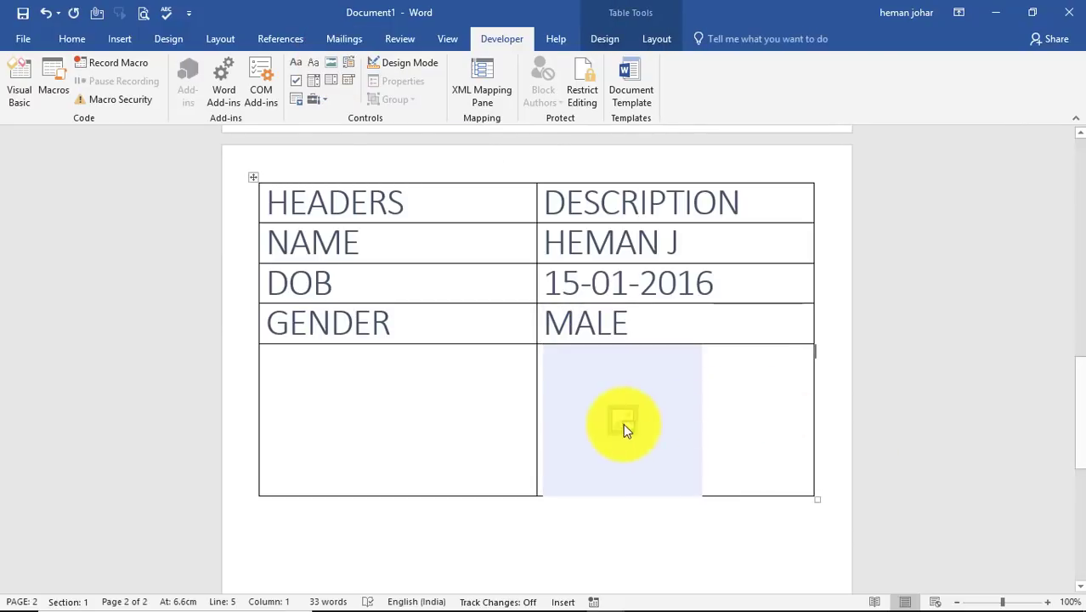
mouse_move(661, 414)
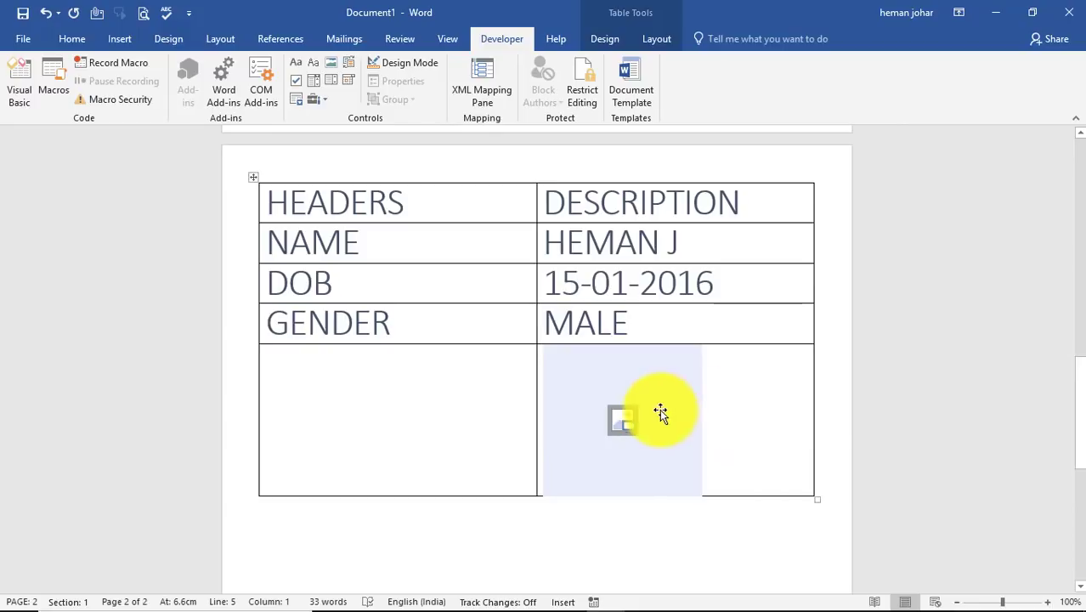
Step: Insert a photo from file into the picture control and label the row IMAGE
click(620, 421)
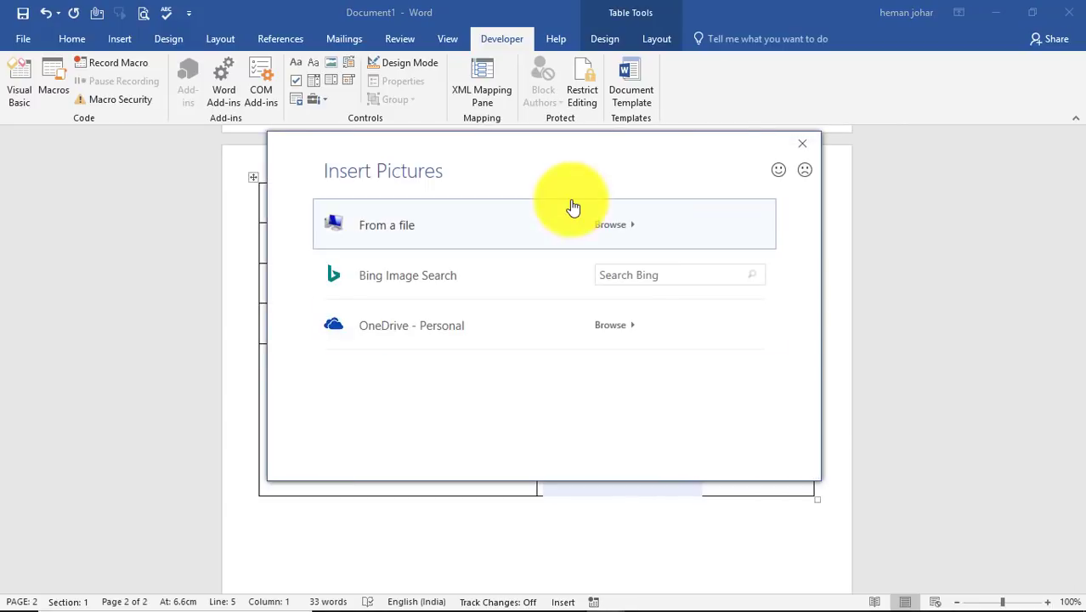
click(610, 224)
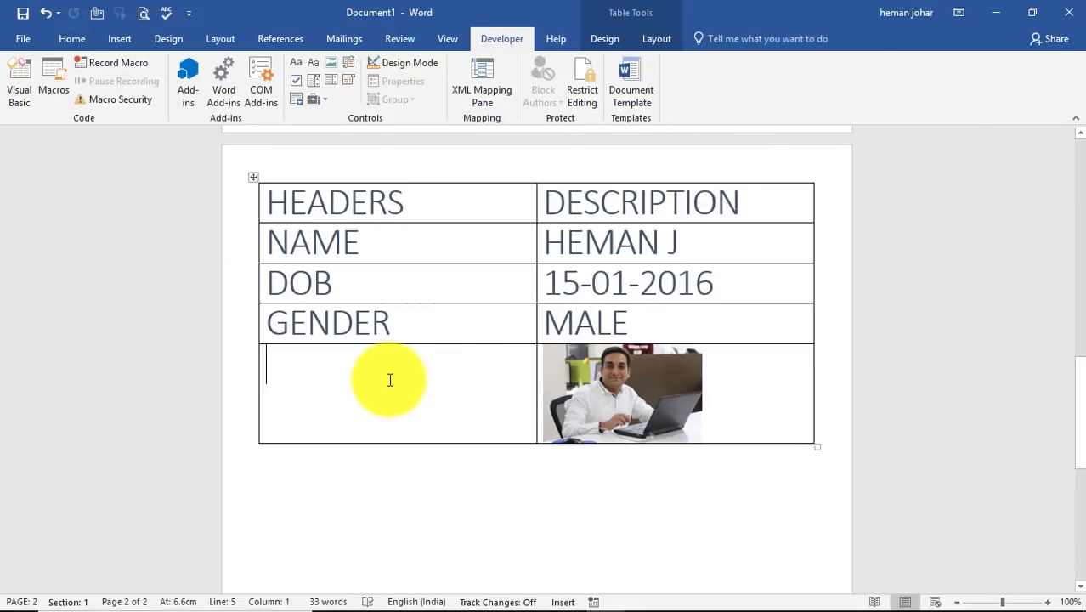
text(IMA)
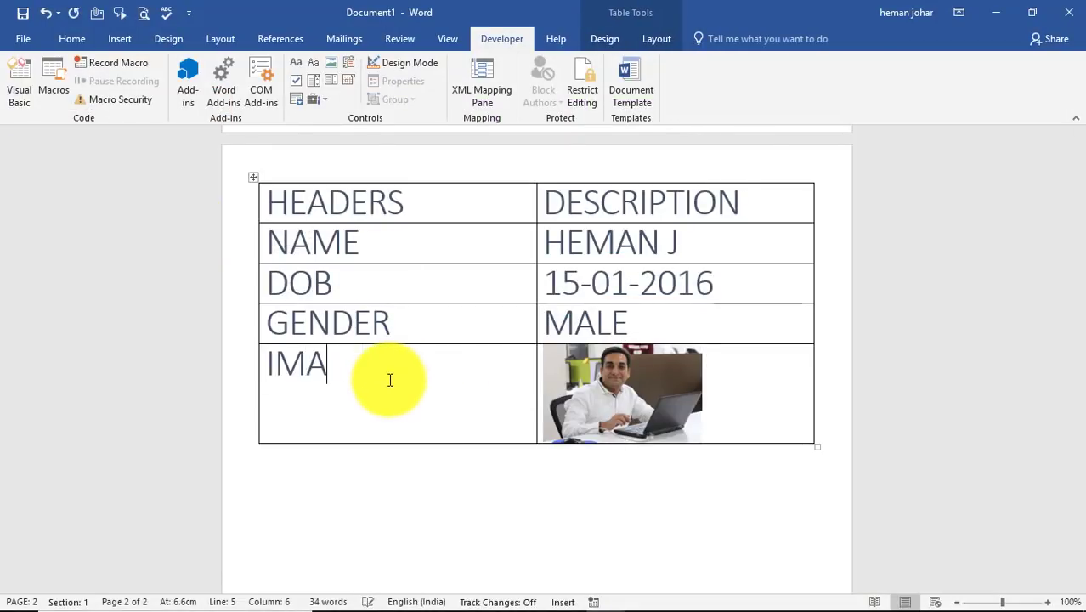
text(GE)
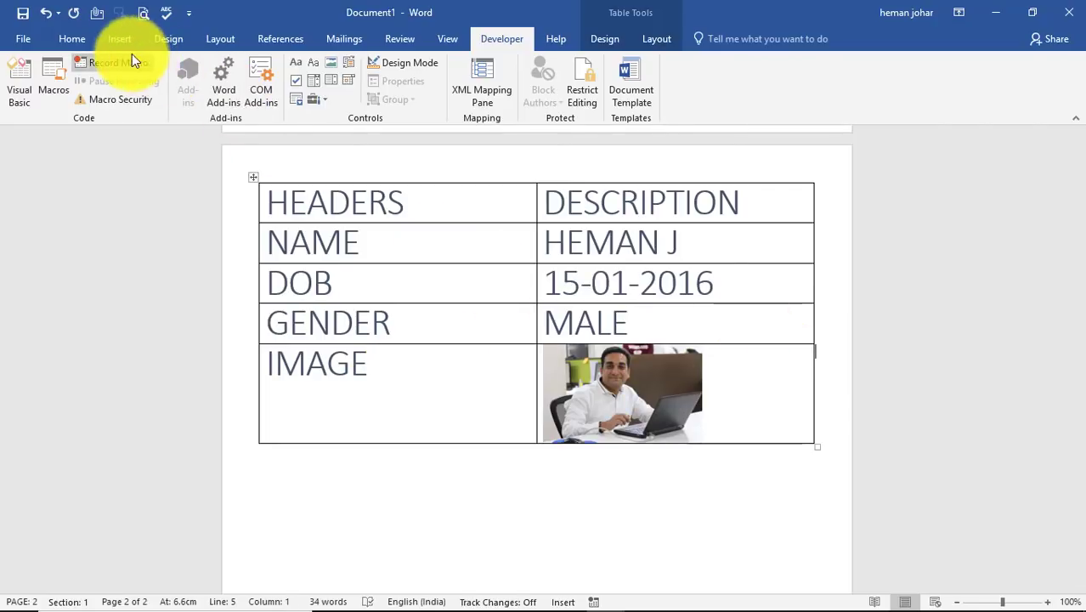
click(168, 38)
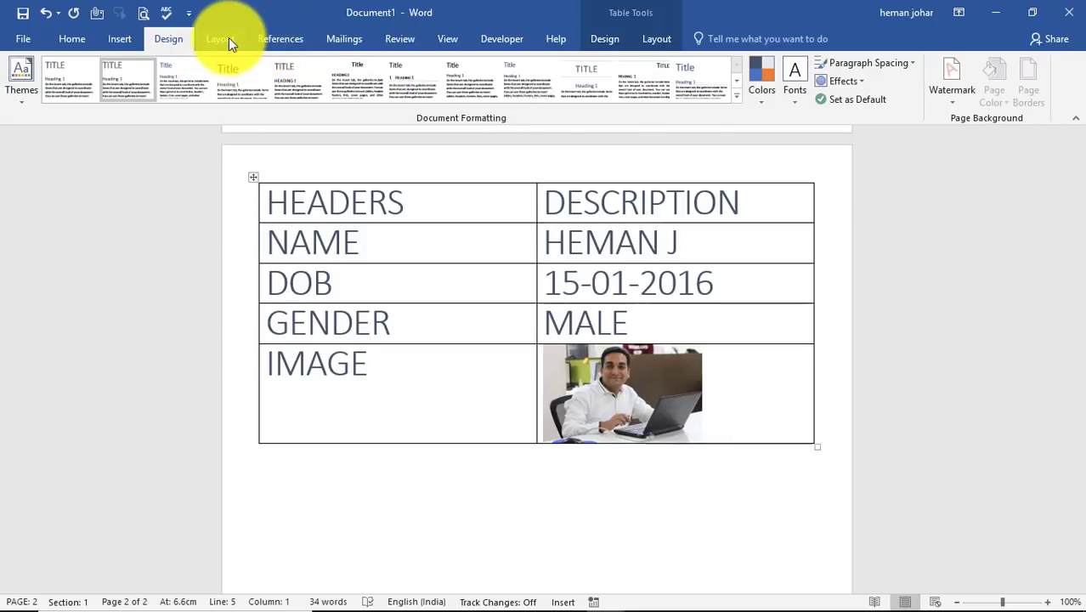
click(221, 37)
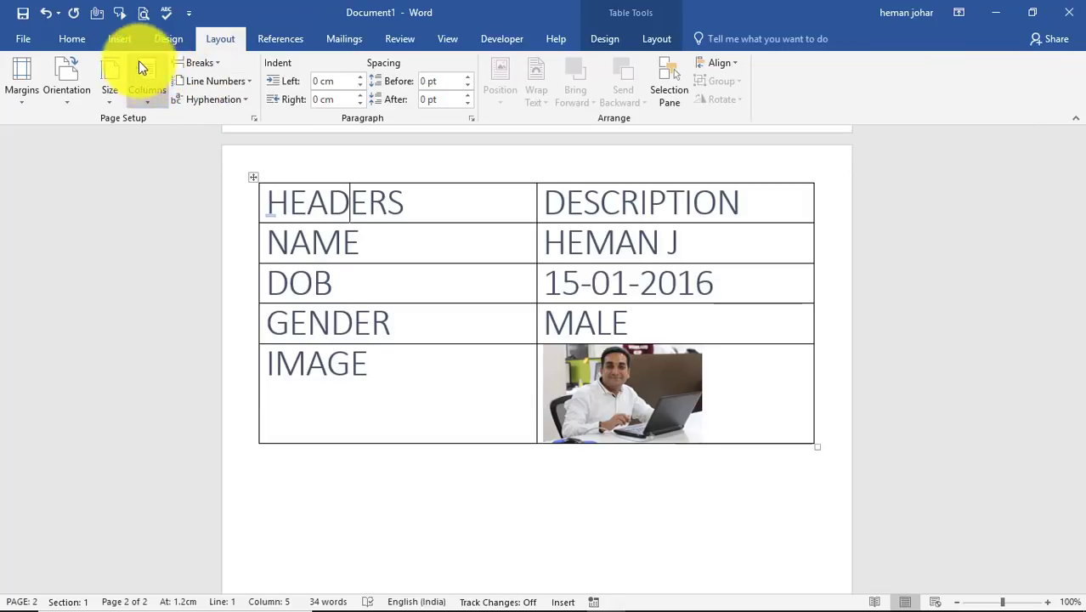
click(168, 37)
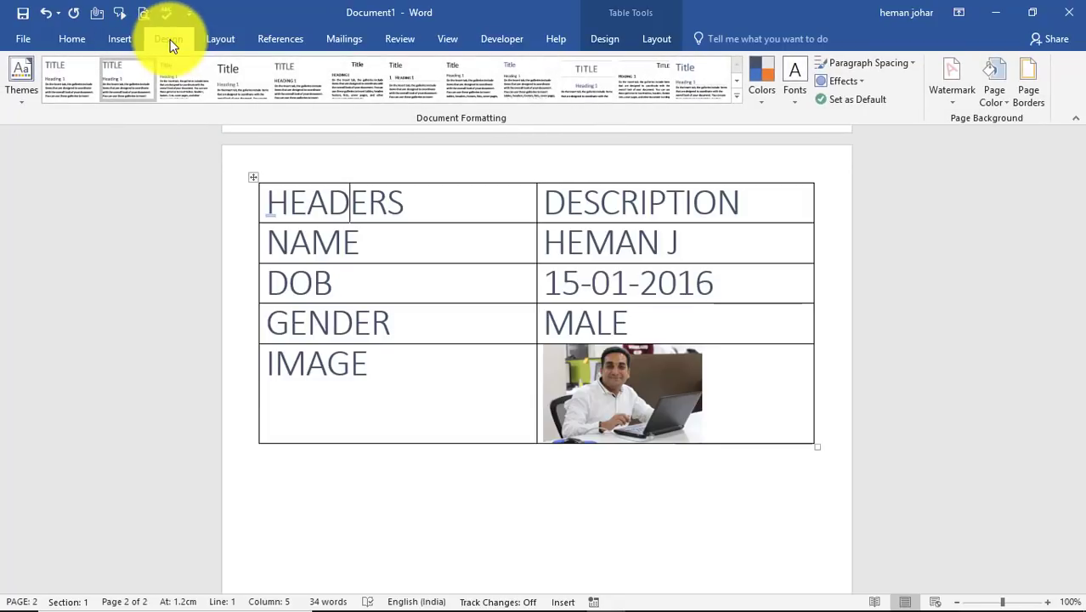
click(168, 37)
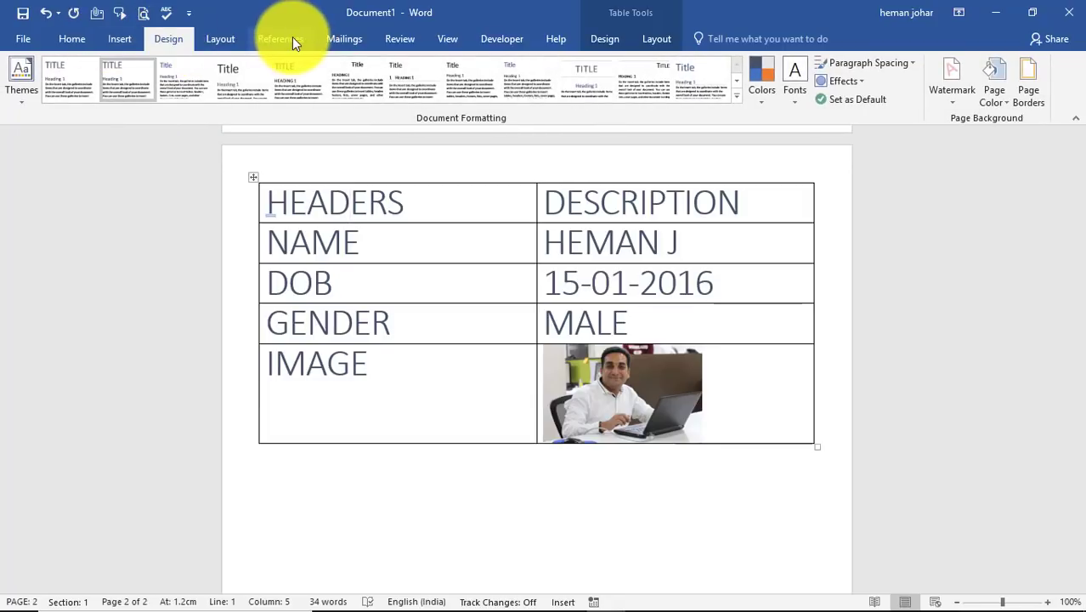
click(219, 37)
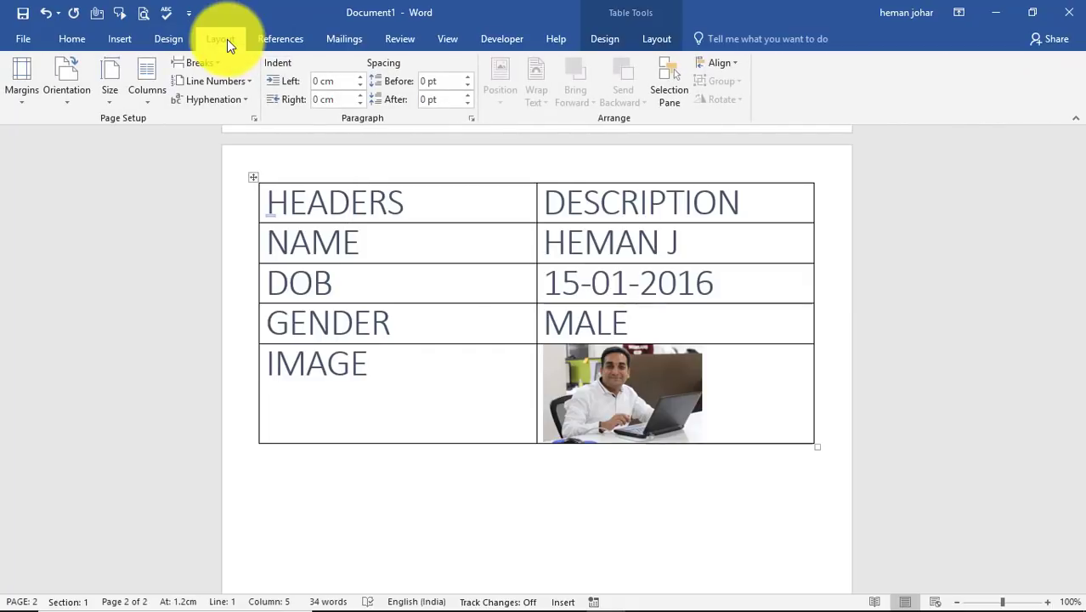
click(280, 37)
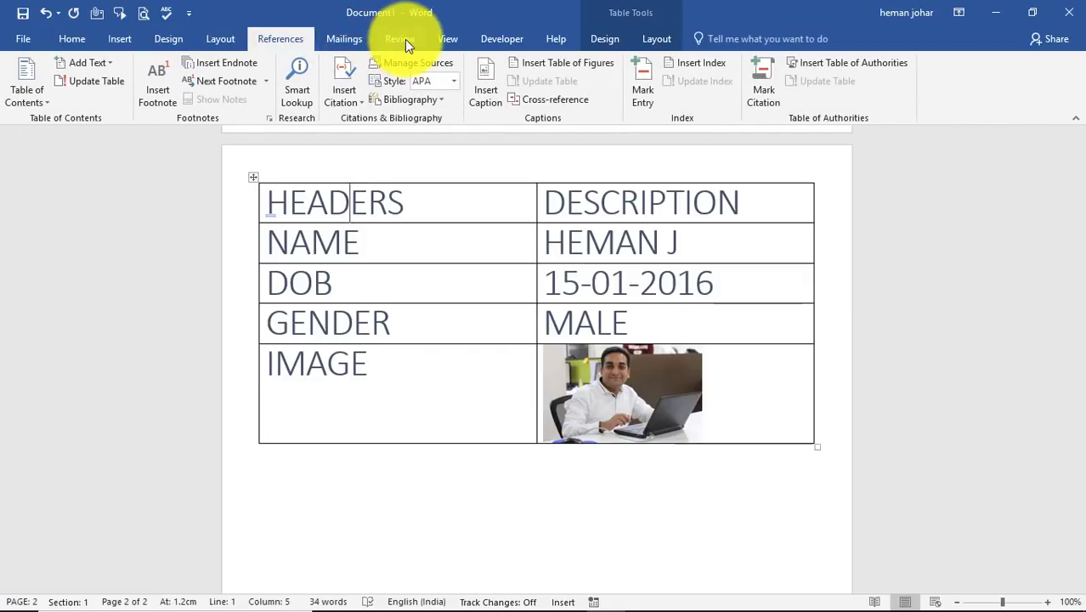
click(399, 38)
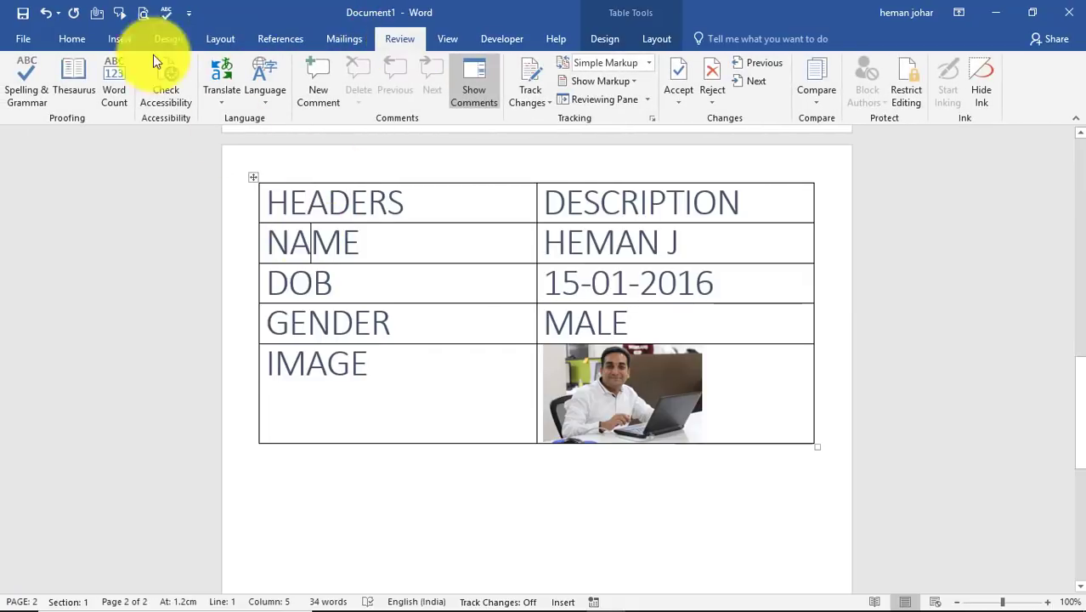
click(71, 37)
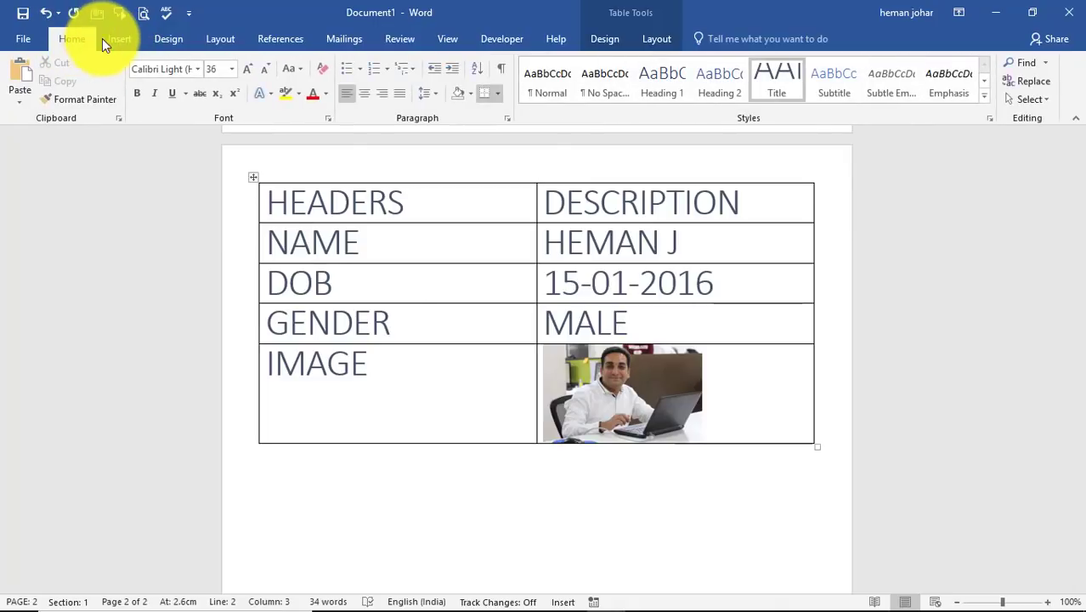
click(119, 38)
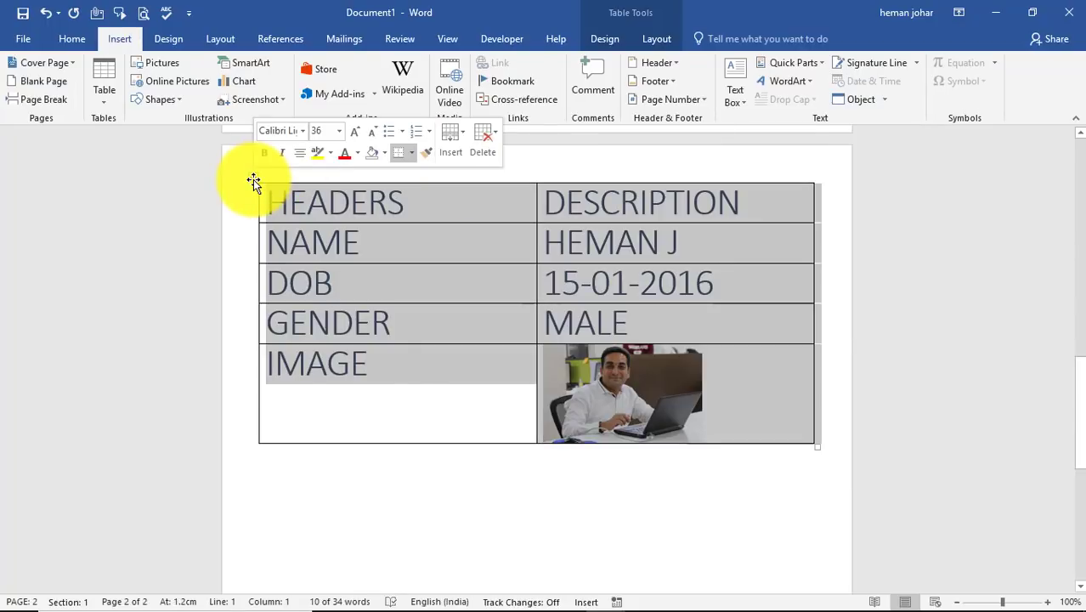
click(168, 38)
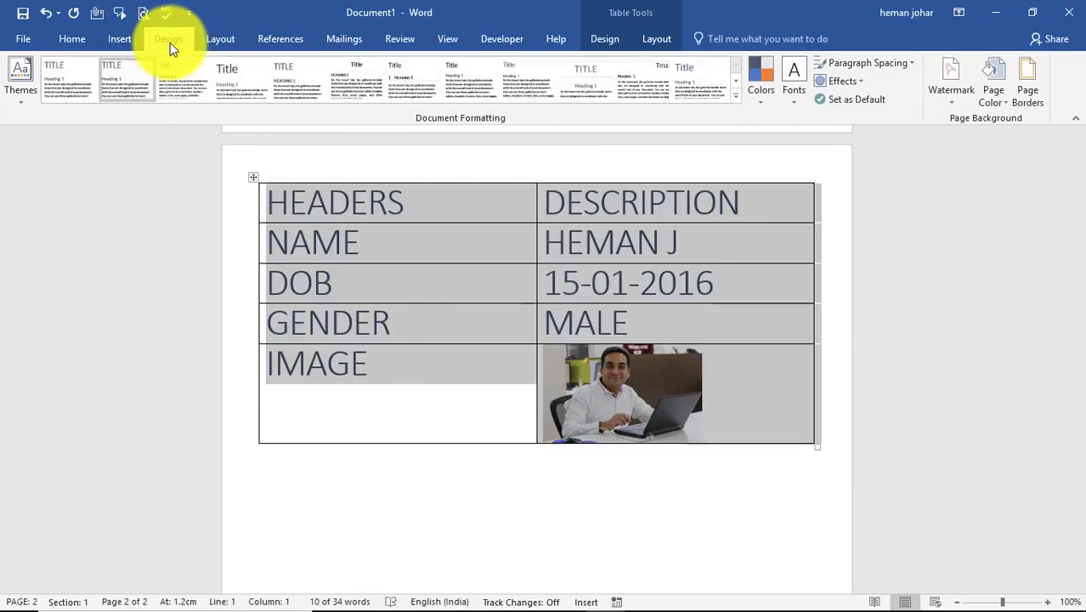
click(221, 37)
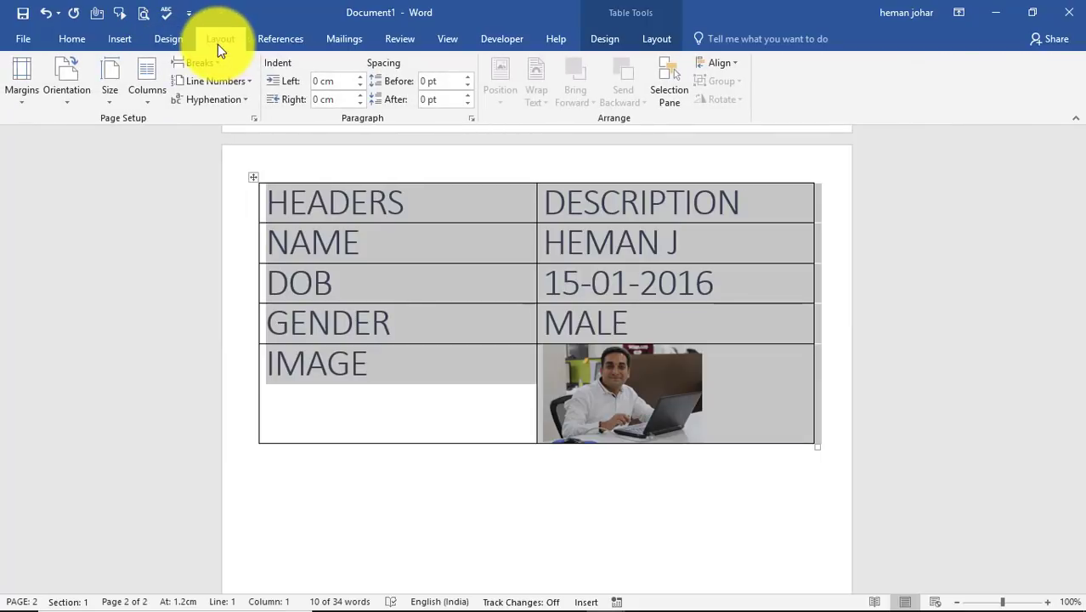
click(280, 38)
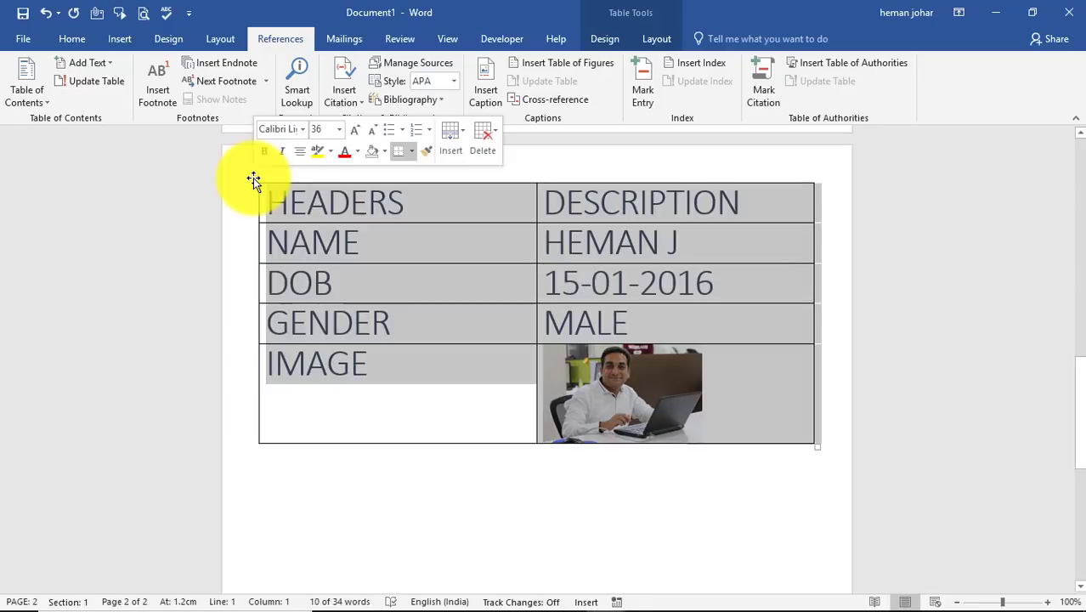
click(605, 37)
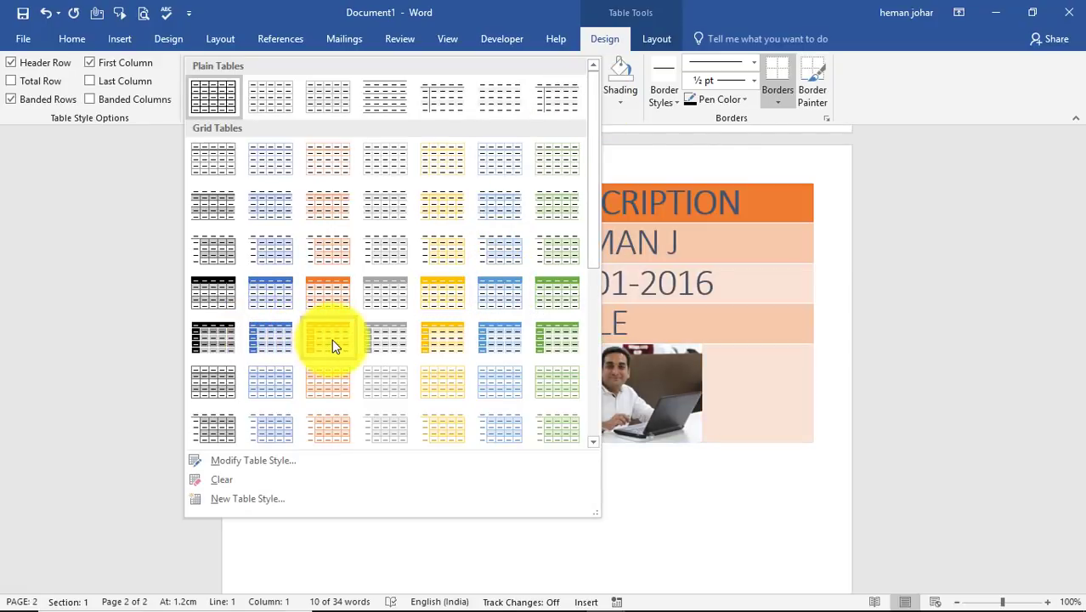
Step: Apply an orange Grid Table style with a dark first column to the whole form table
click(330, 337)
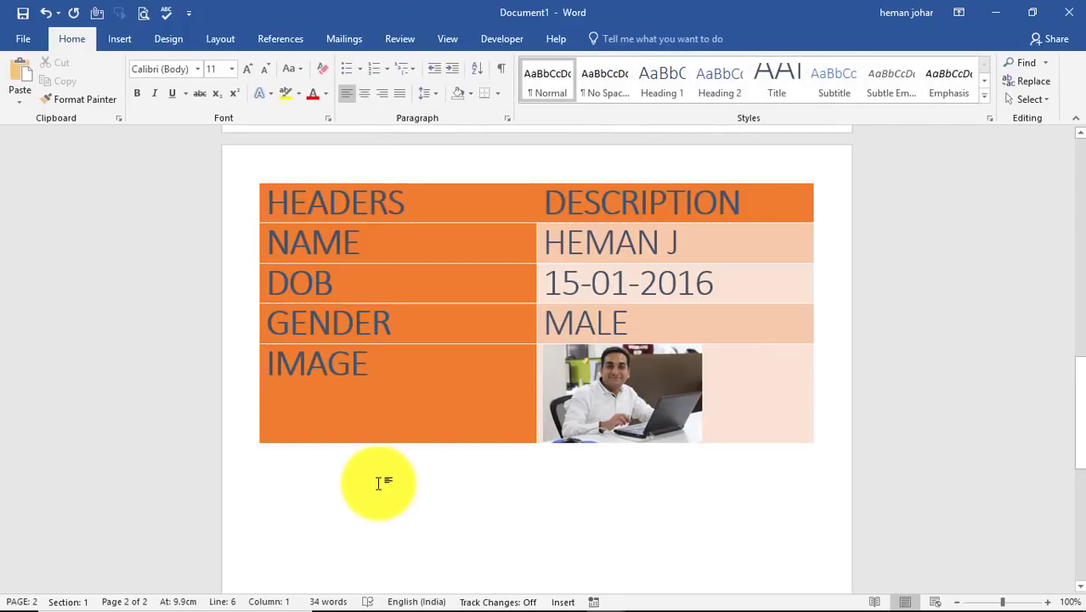
mouse_move(746, 94)
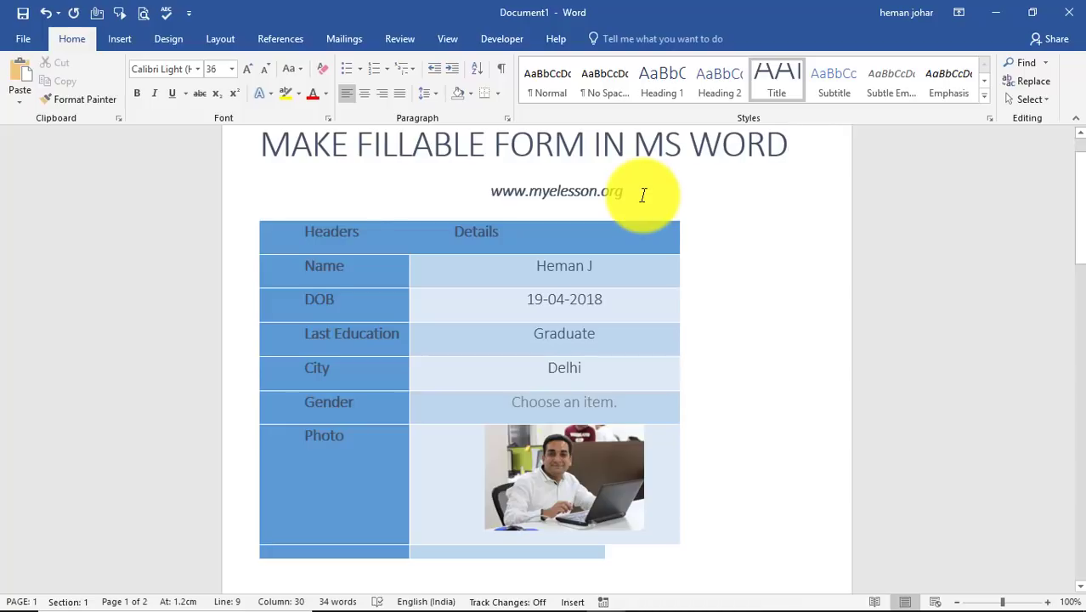
mouse_move(608, 166)
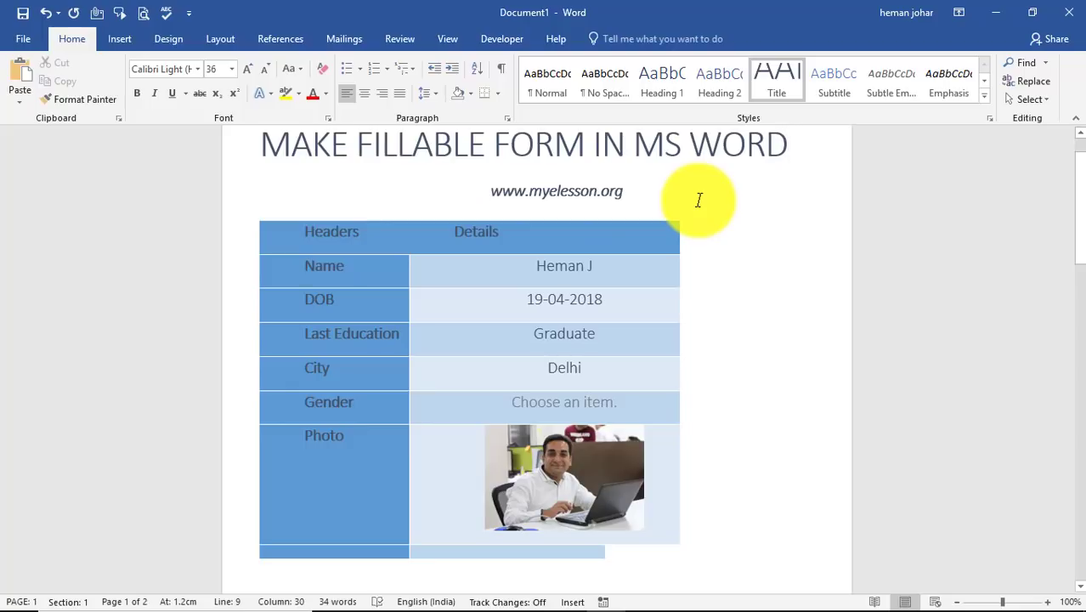
Step: Return to page 1 and place the cursor after the title MAKE FILLABLE FORM IN MS WORD
click(785, 145)
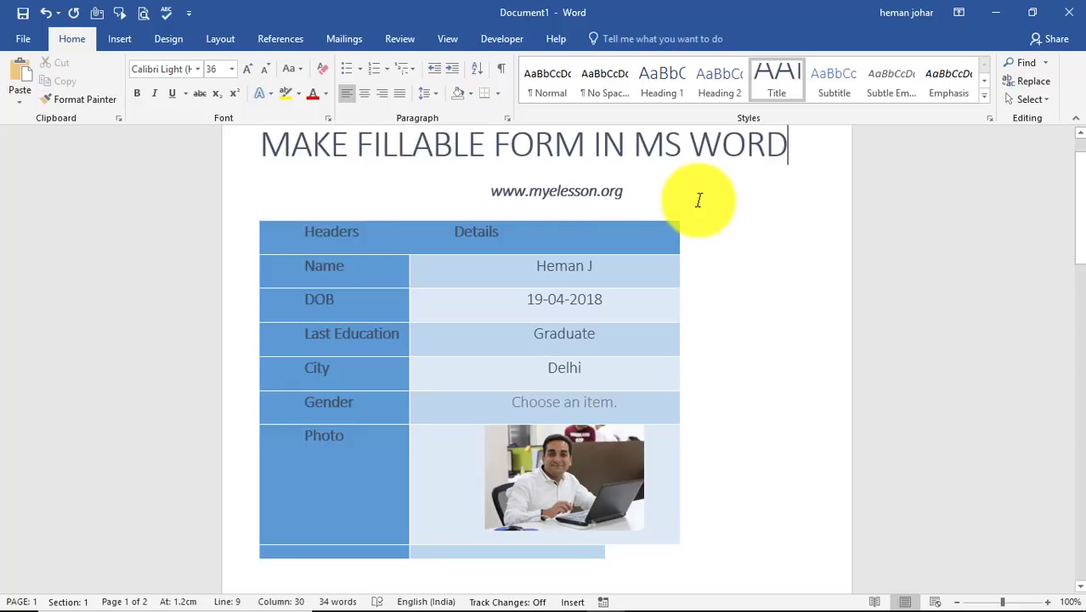